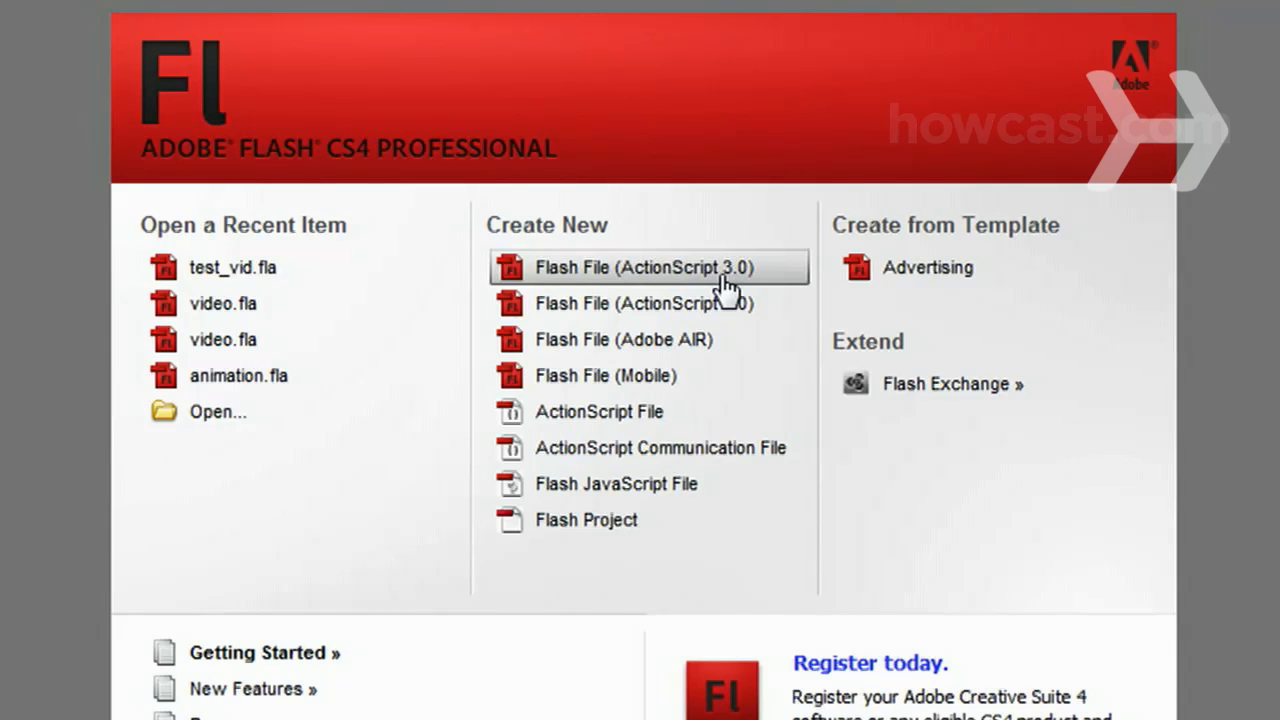
- Start a Flash File (ActionScript 3.0) in the Designer workspace and confirm an 800×600 dark stage
{"action": "left_click", "coordinate": [644, 268]}
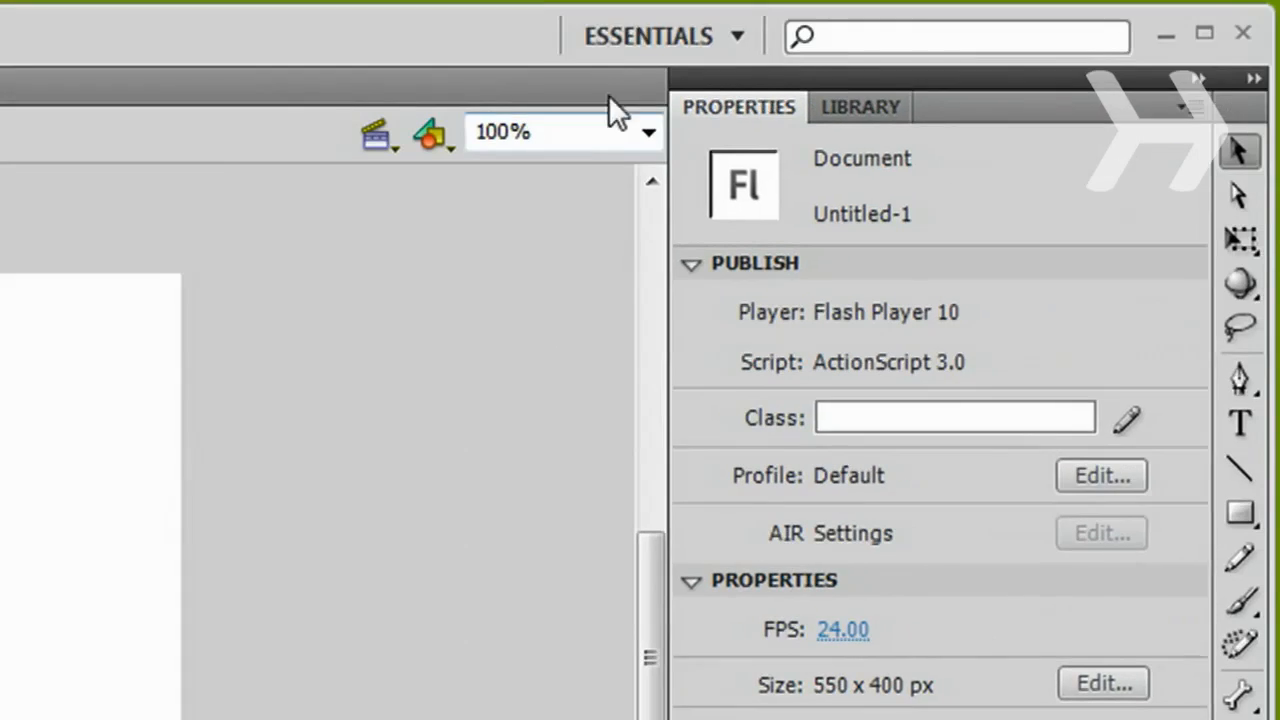
{"action": "left_click", "coordinate": [648, 36]}
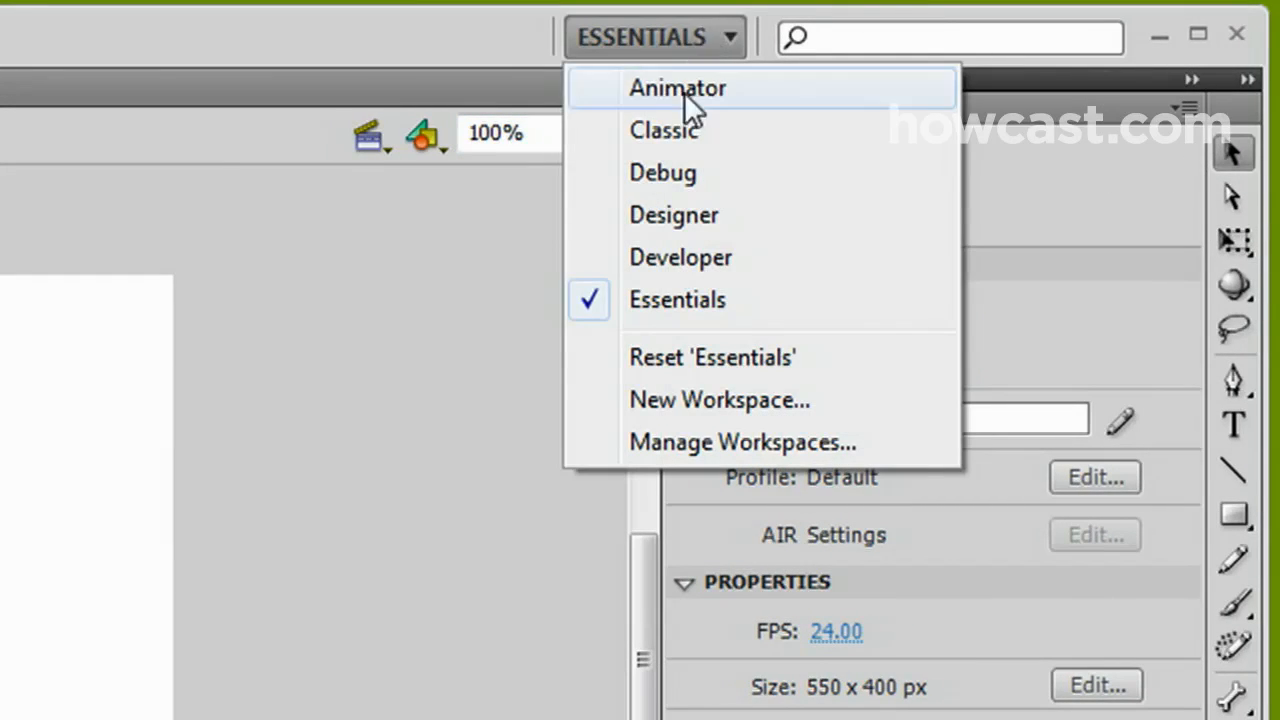
{"action": "mouse_move", "coordinate": [700, 216]}
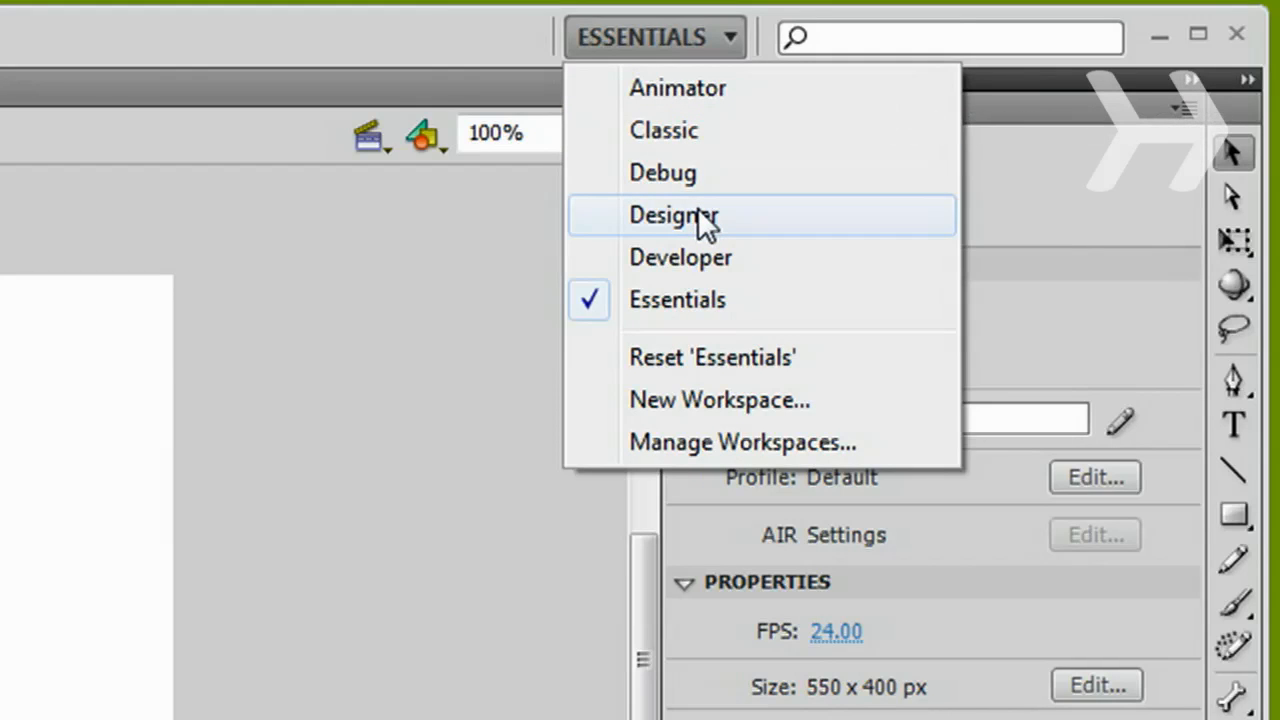
{"action": "left_click", "coordinate": [672, 216]}
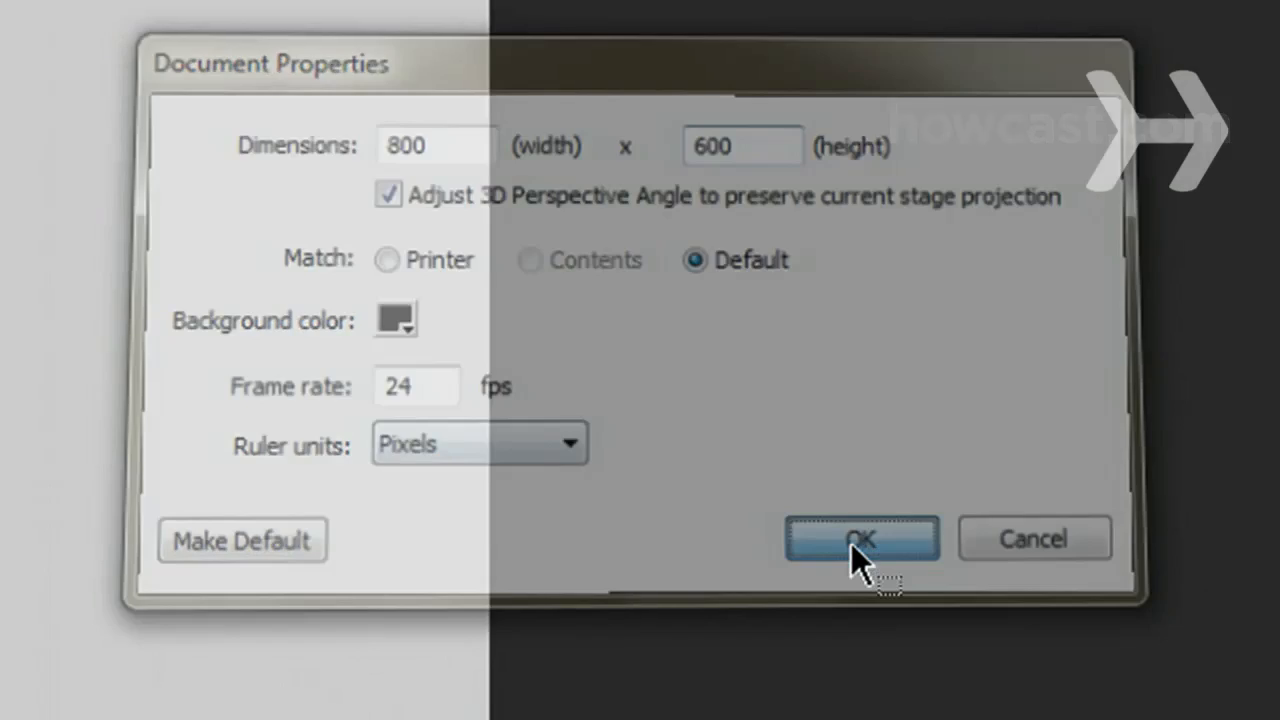
{"action": "left_click", "coordinate": [862, 538]}
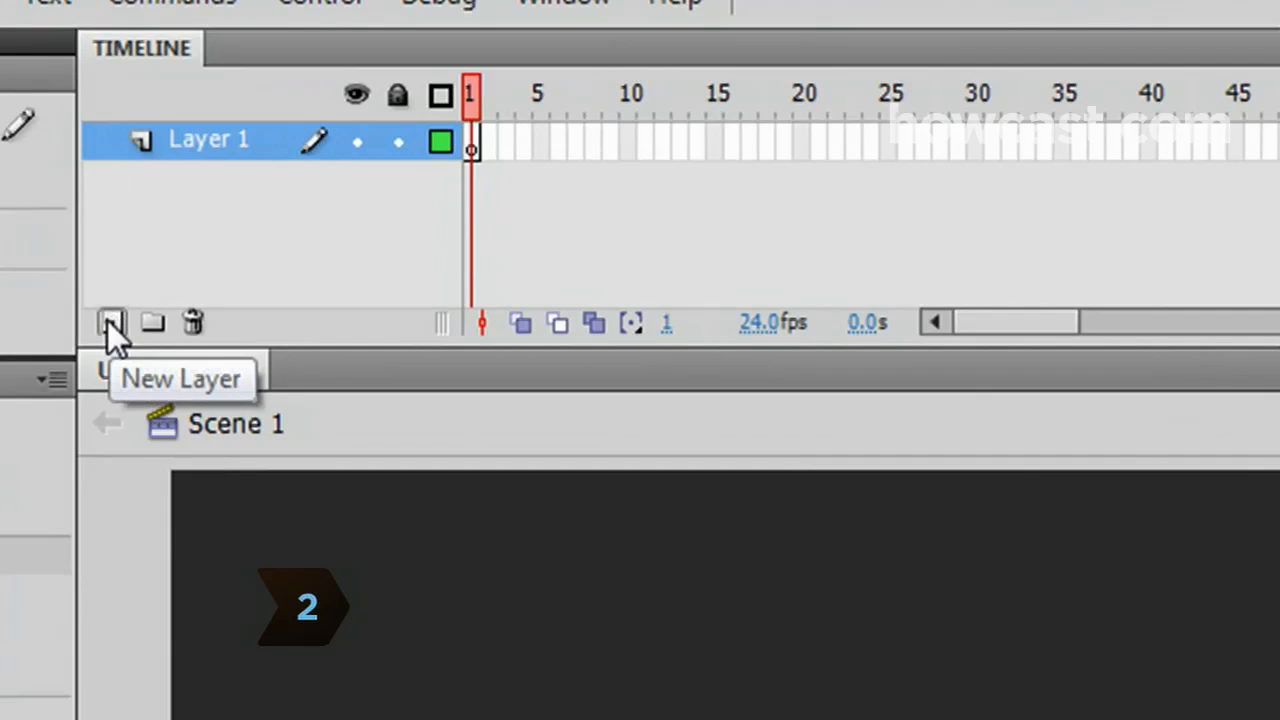
- Add new timeline layers above Layer 1 for pages, menu, background and actions
{"action": "left_click", "coordinate": [110, 322]}
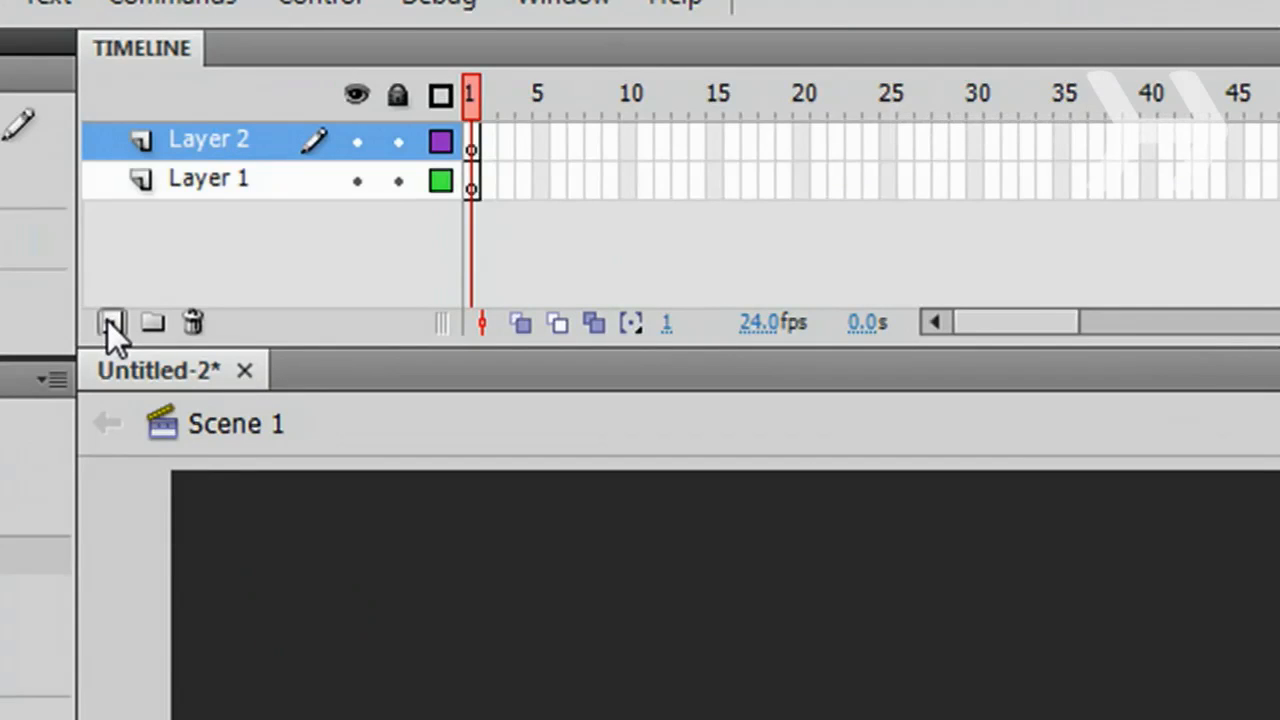
{"action": "left_click", "coordinate": [112, 322]}
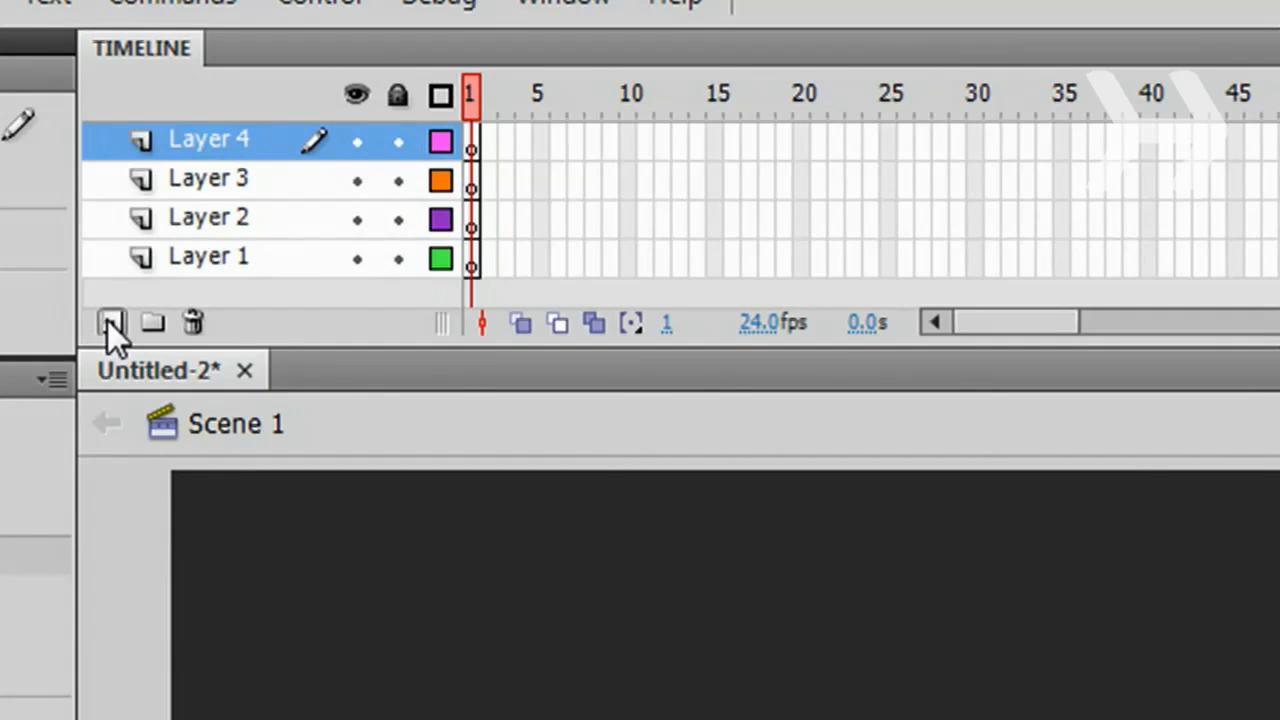
{"action": "mouse_move", "coordinate": [110, 322]}
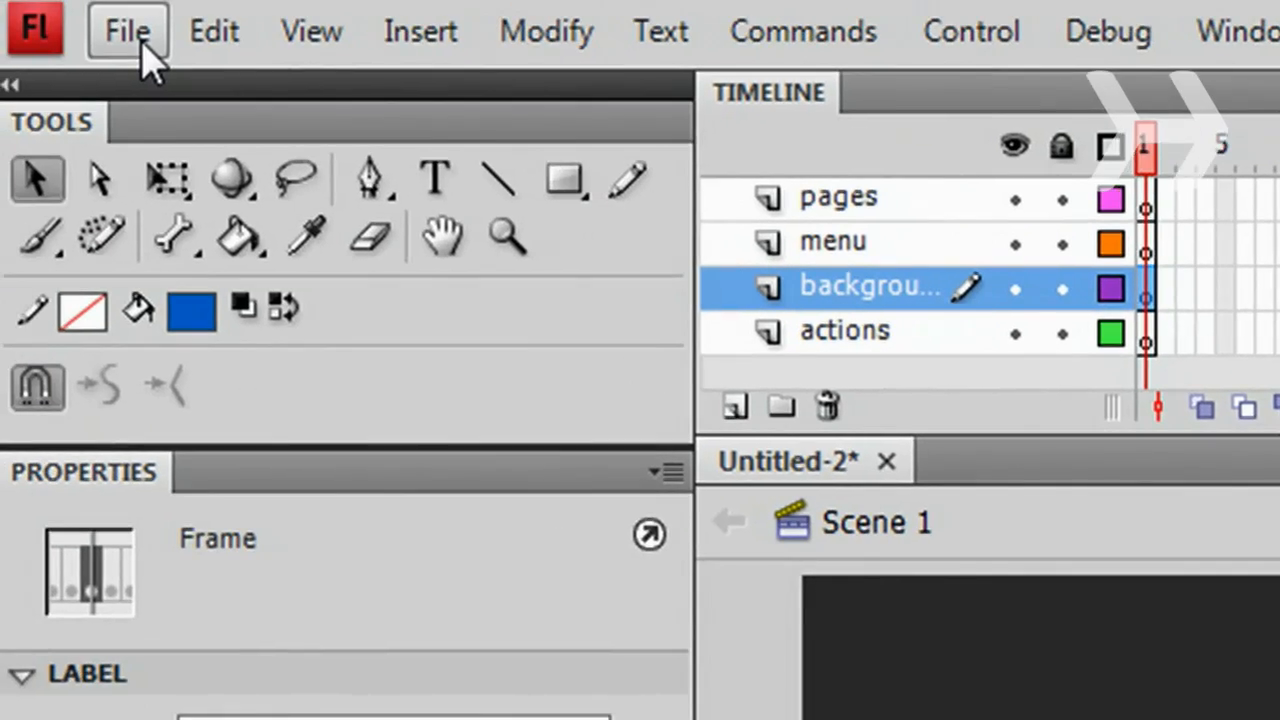
- Import wallpaper.jpg to the stage and set its width to 800 in Properties
{"action": "left_click", "coordinate": [126, 30]}
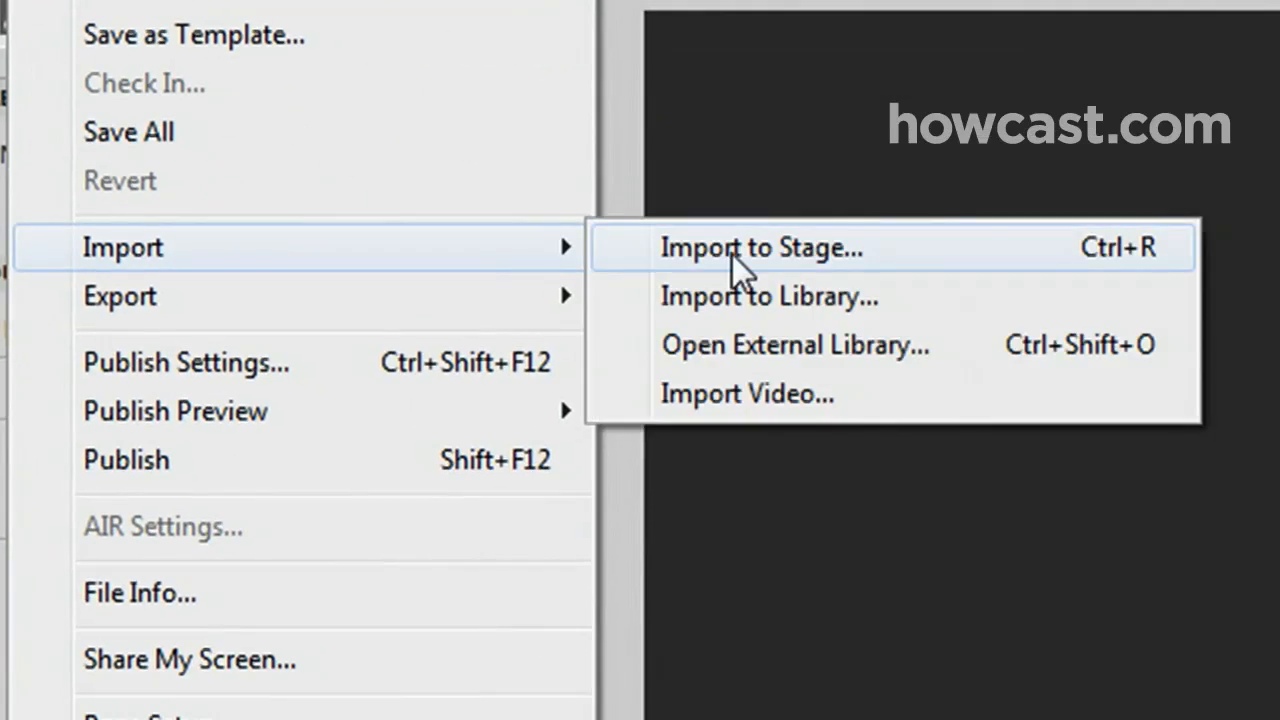
{"action": "left_click", "coordinate": [760, 248]}
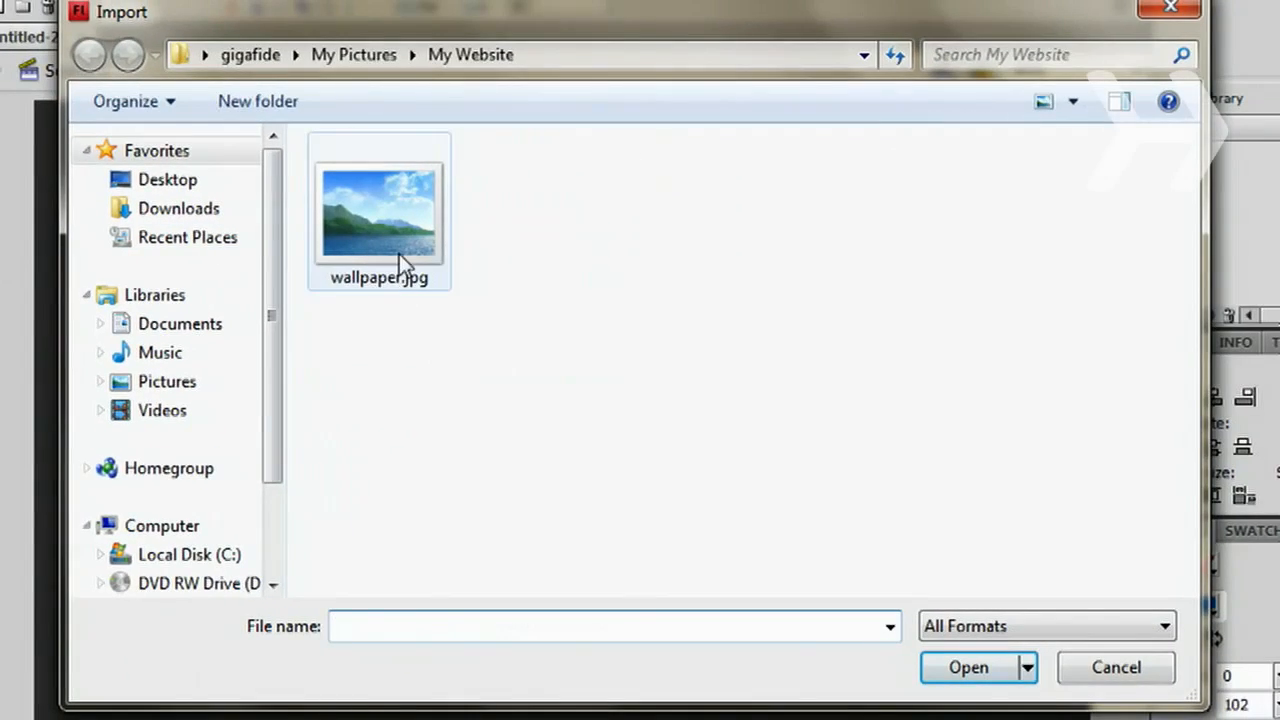
{"action": "double_click", "coordinate": [380, 210]}
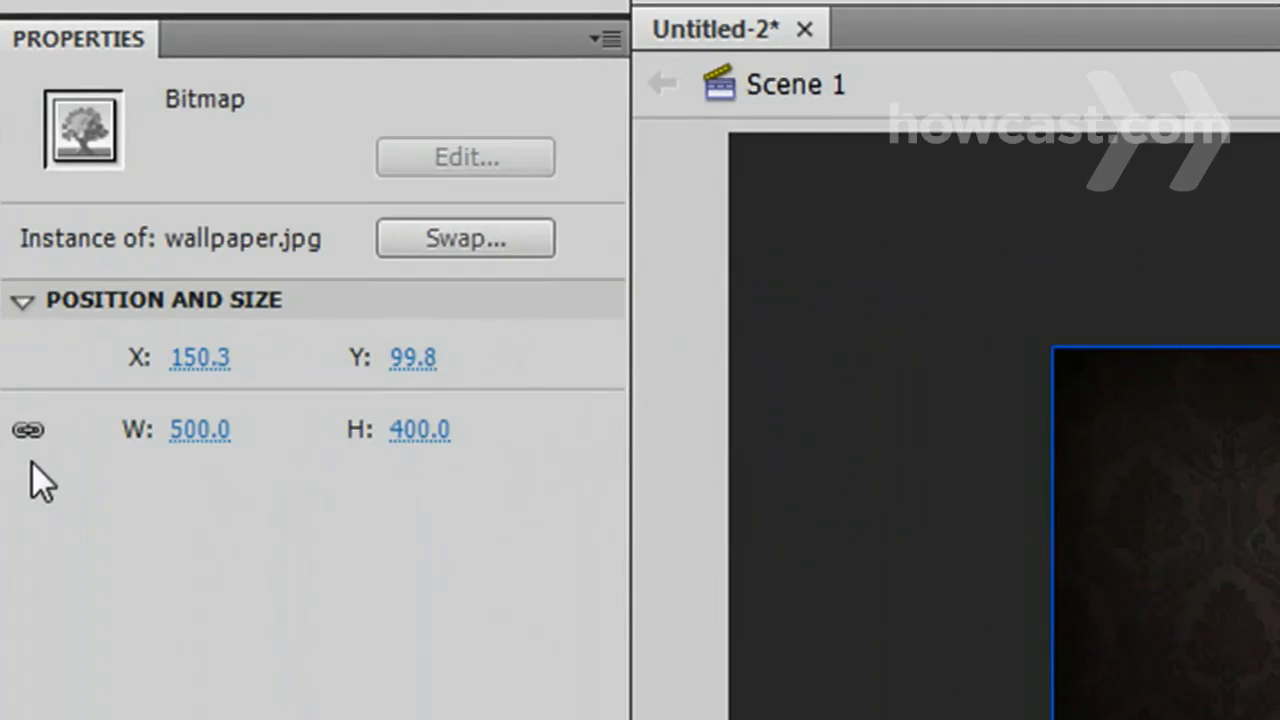
{"action": "type", "text": "800"}
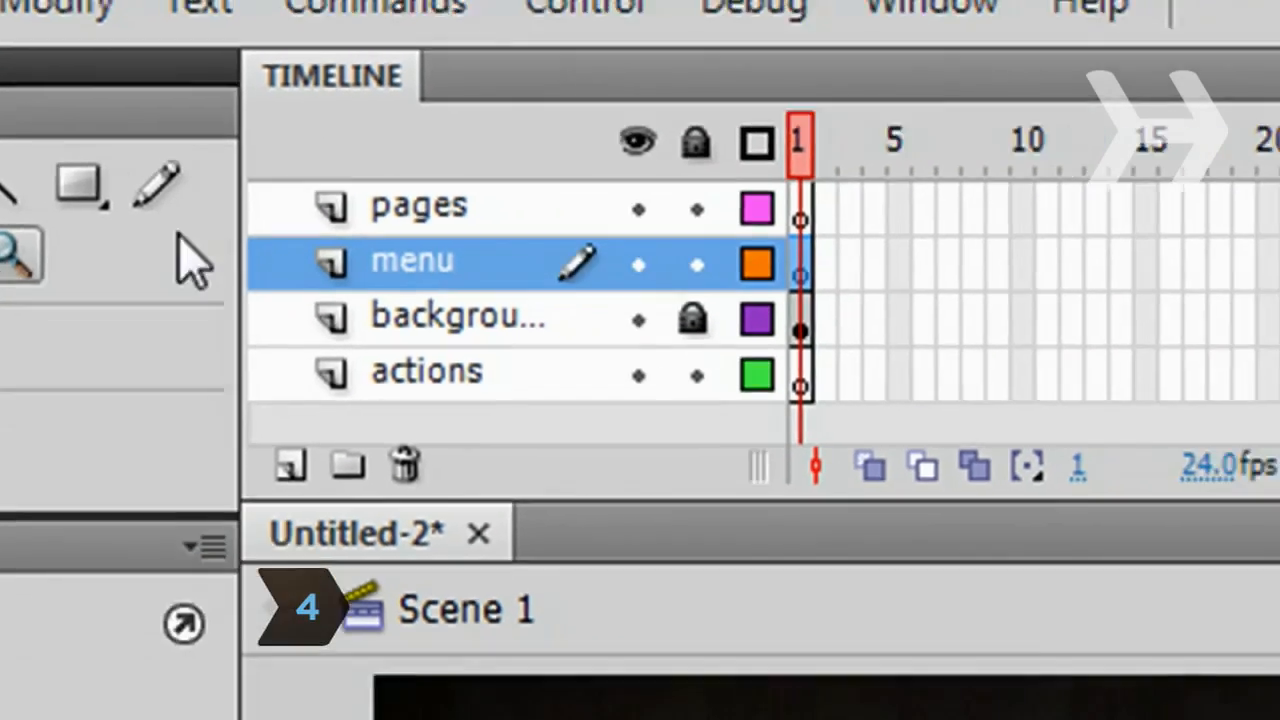
- Show the Components panel, expand User Interface, and place Button components on the menu layer
{"action": "left_click", "coordinate": [930, 8]}
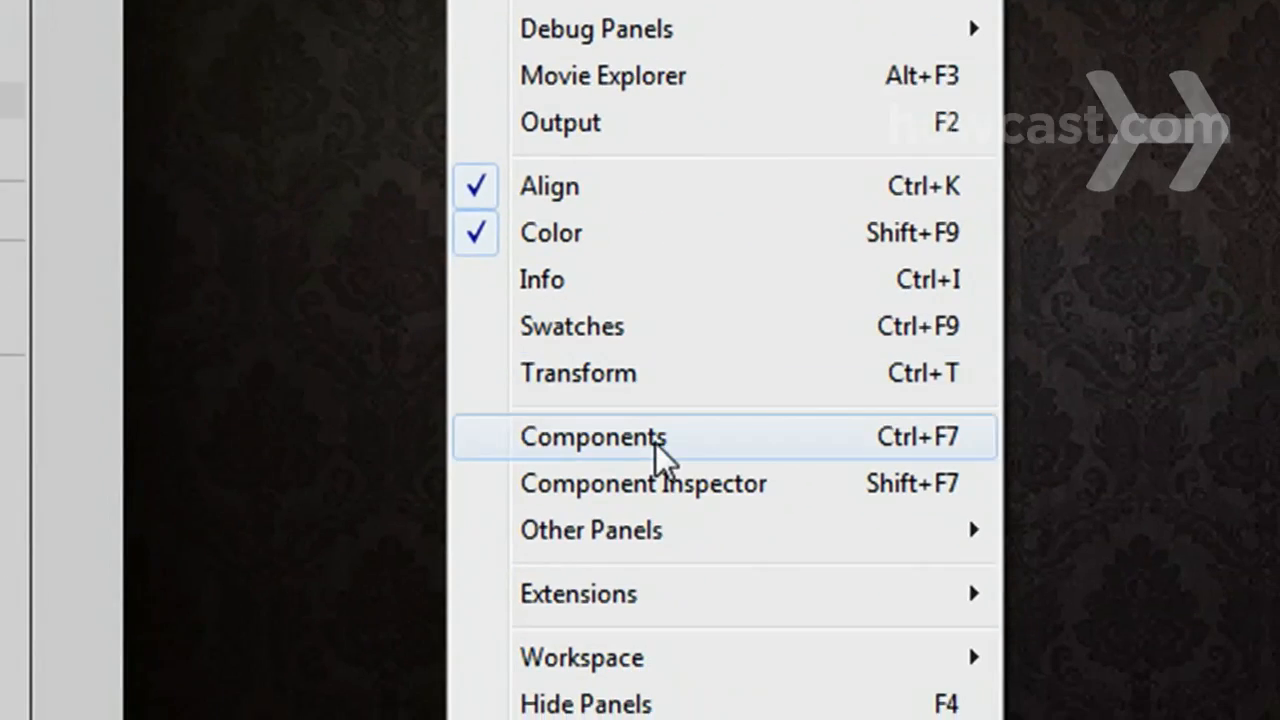
{"action": "left_click", "coordinate": [594, 436]}
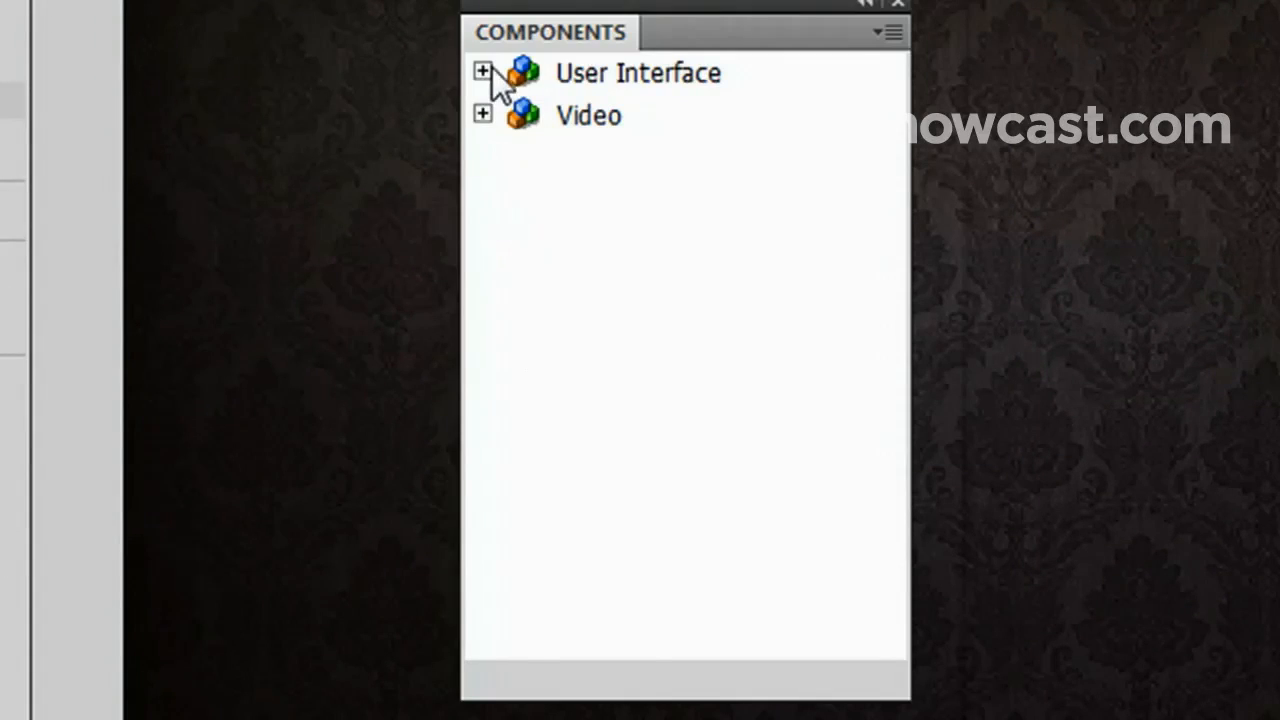
{"action": "left_click", "coordinate": [484, 72]}
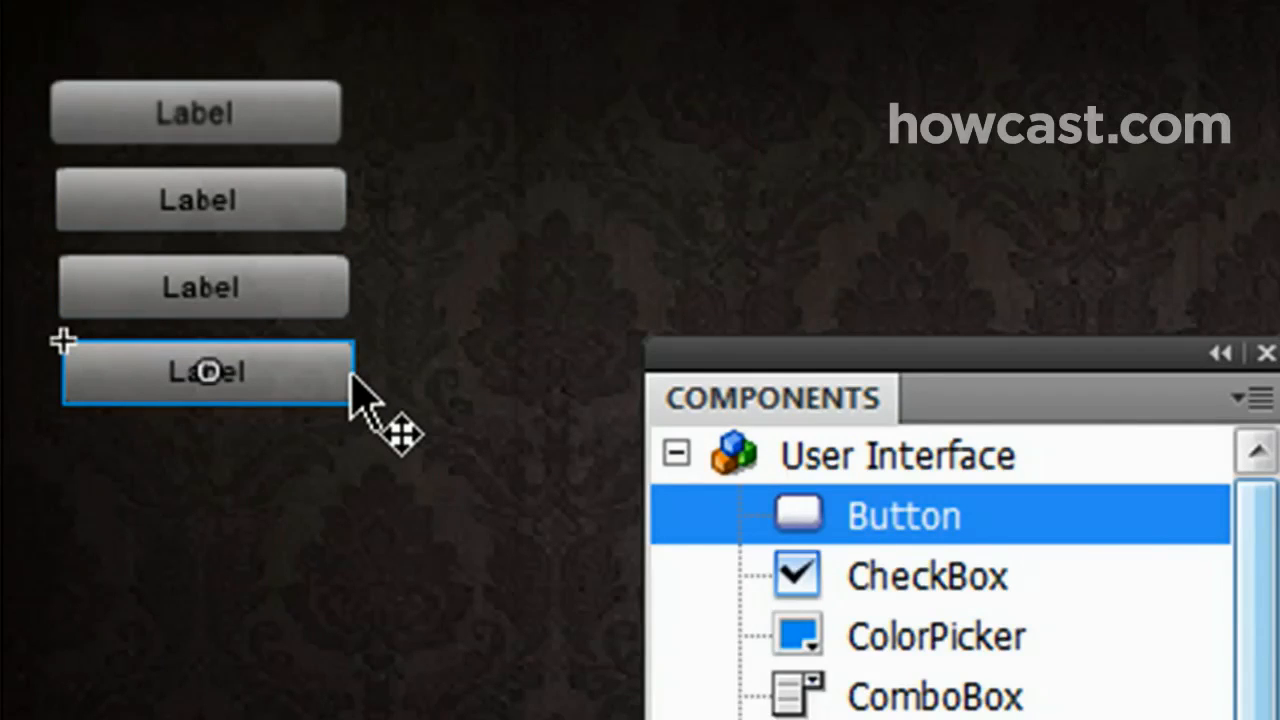
{"action": "mouse_move", "coordinate": [270, 130]}
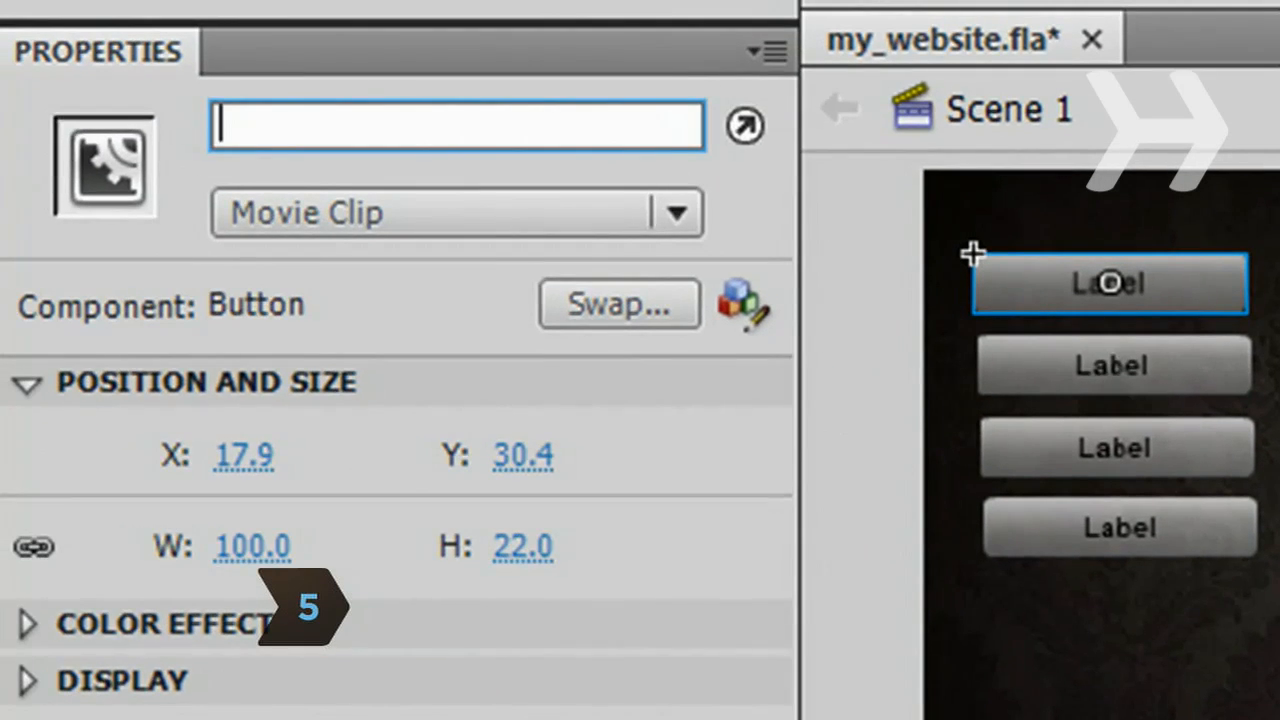
{"action": "type", "text": "button"}
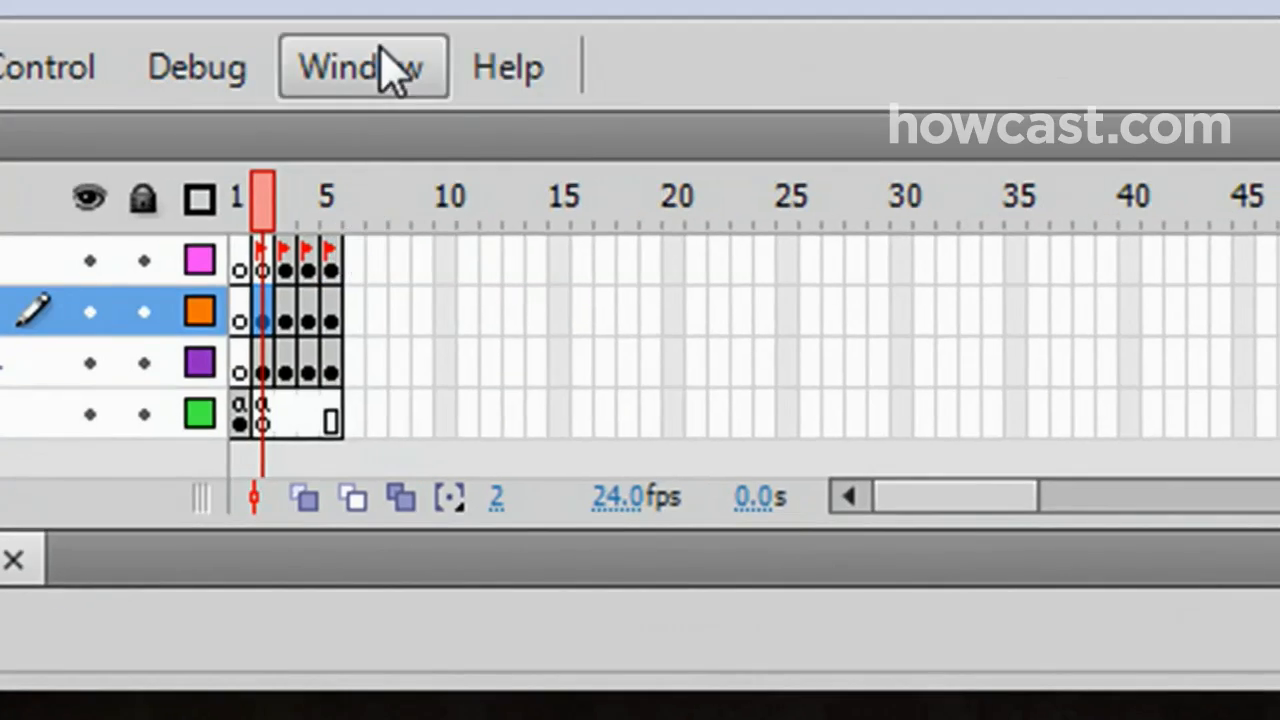
- In the Component Inspector label the buttons Home through Contact and give each an instance name
{"action": "left_click", "coordinate": [362, 66]}
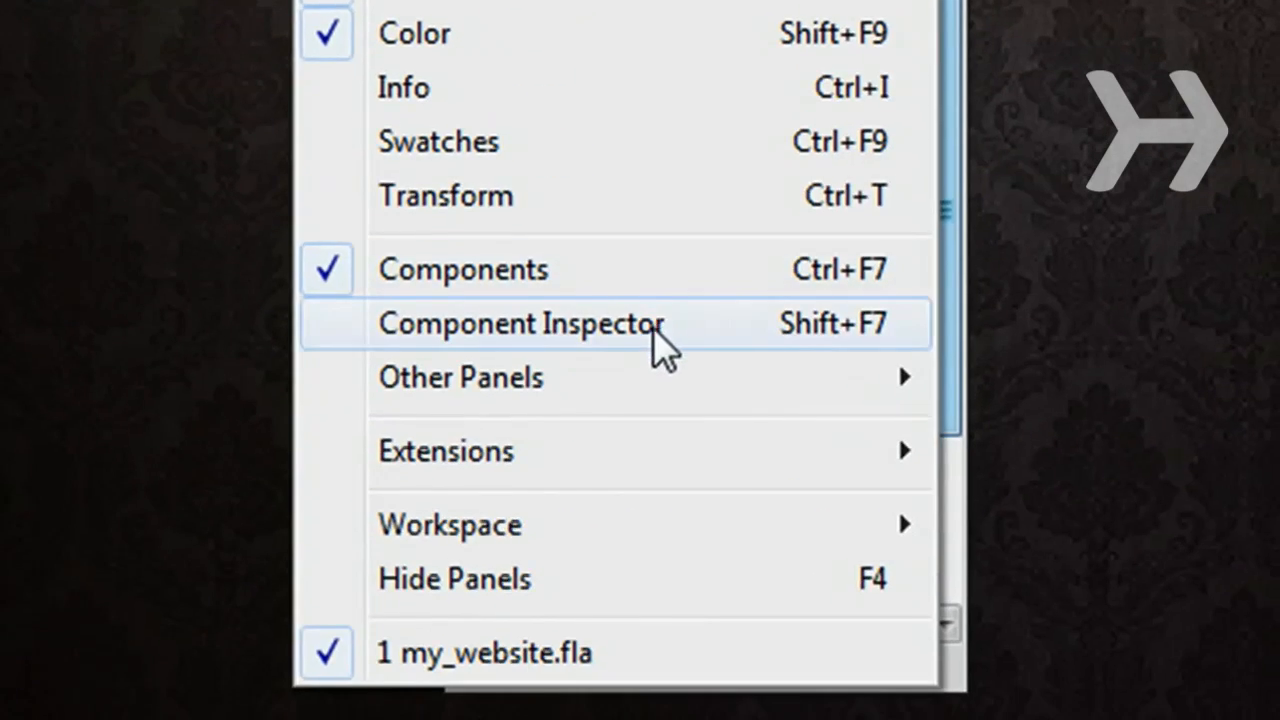
{"action": "left_click", "coordinate": [520, 324]}
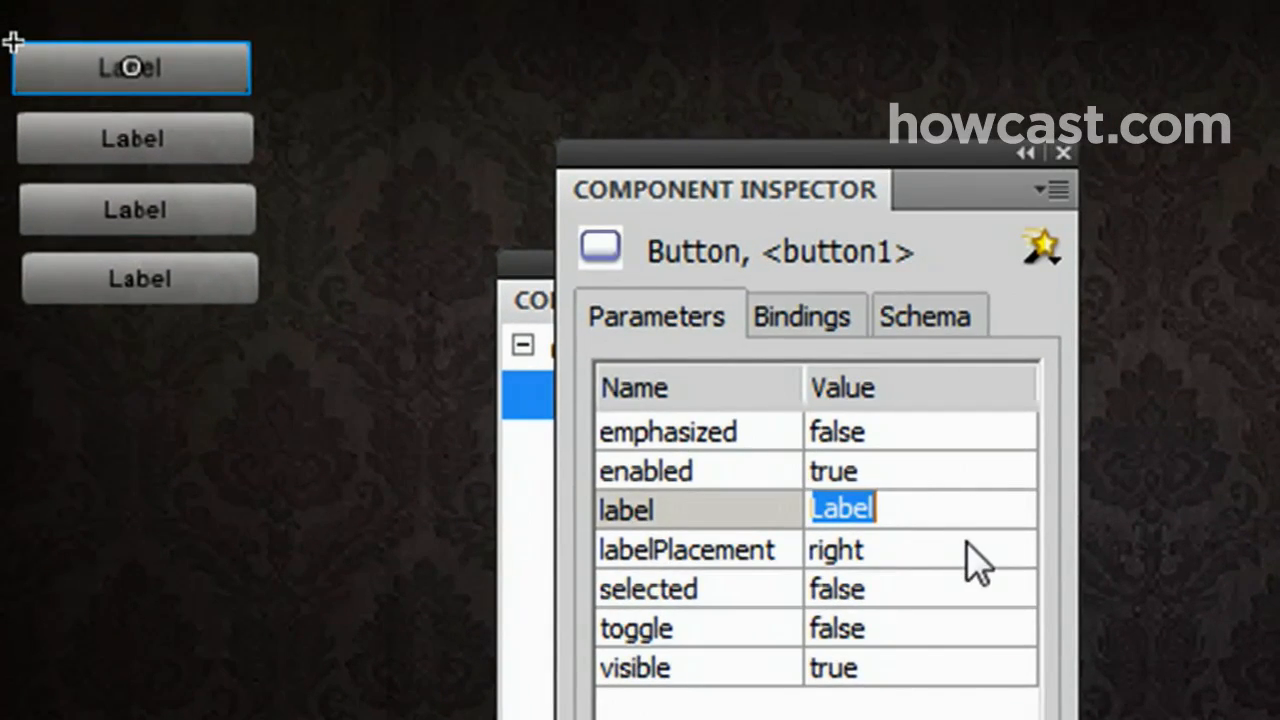
{"action": "type", "text": "Home"}
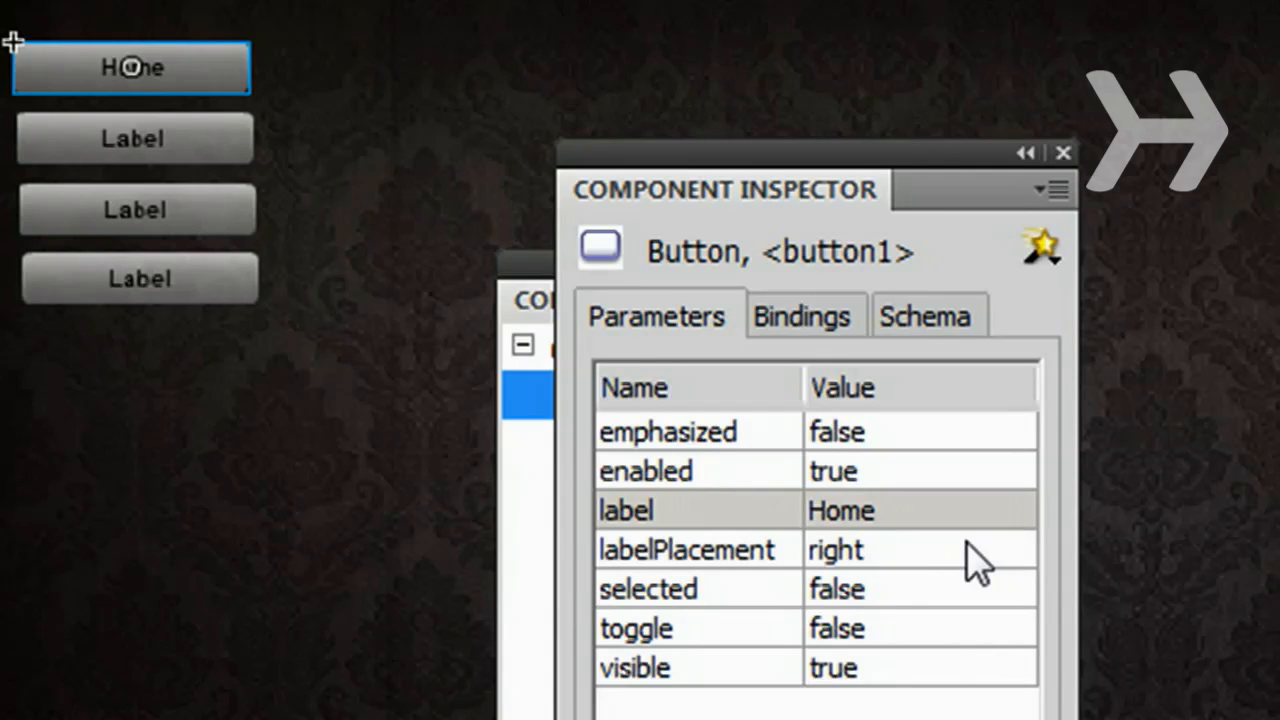
{"action": "type", "text": "Contact"}
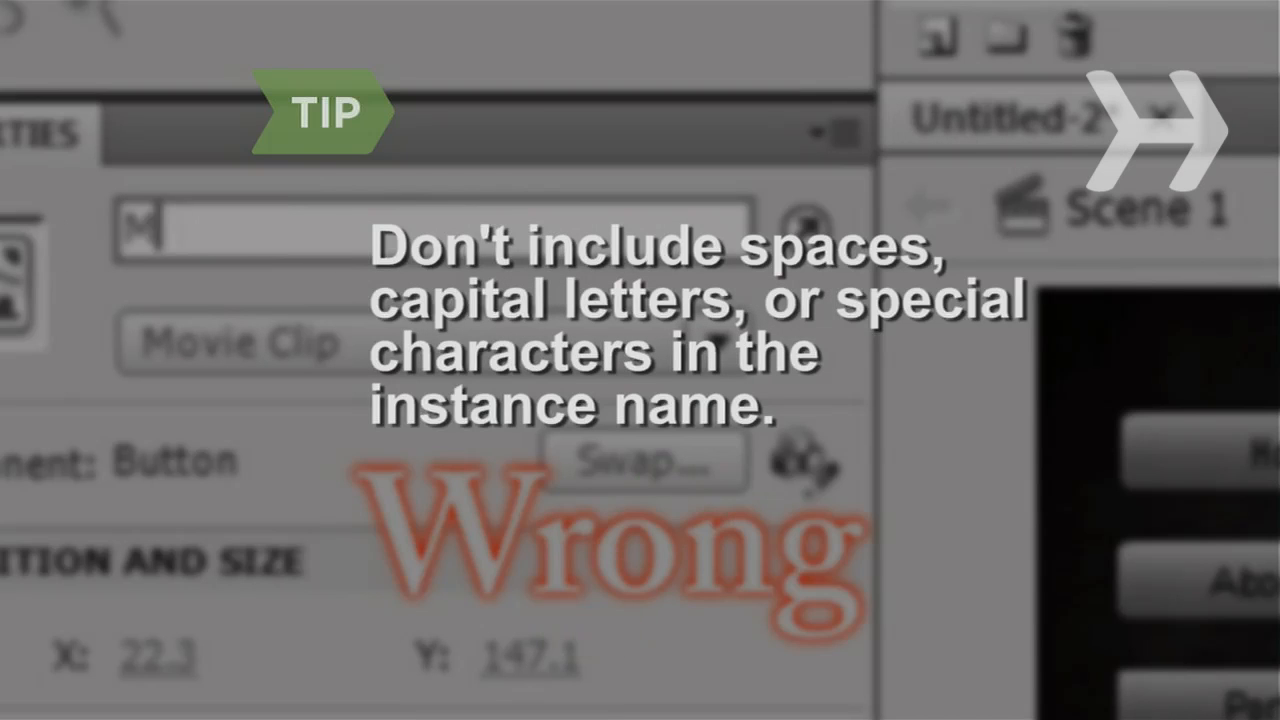
{"action": "type", "text": "My Button"}
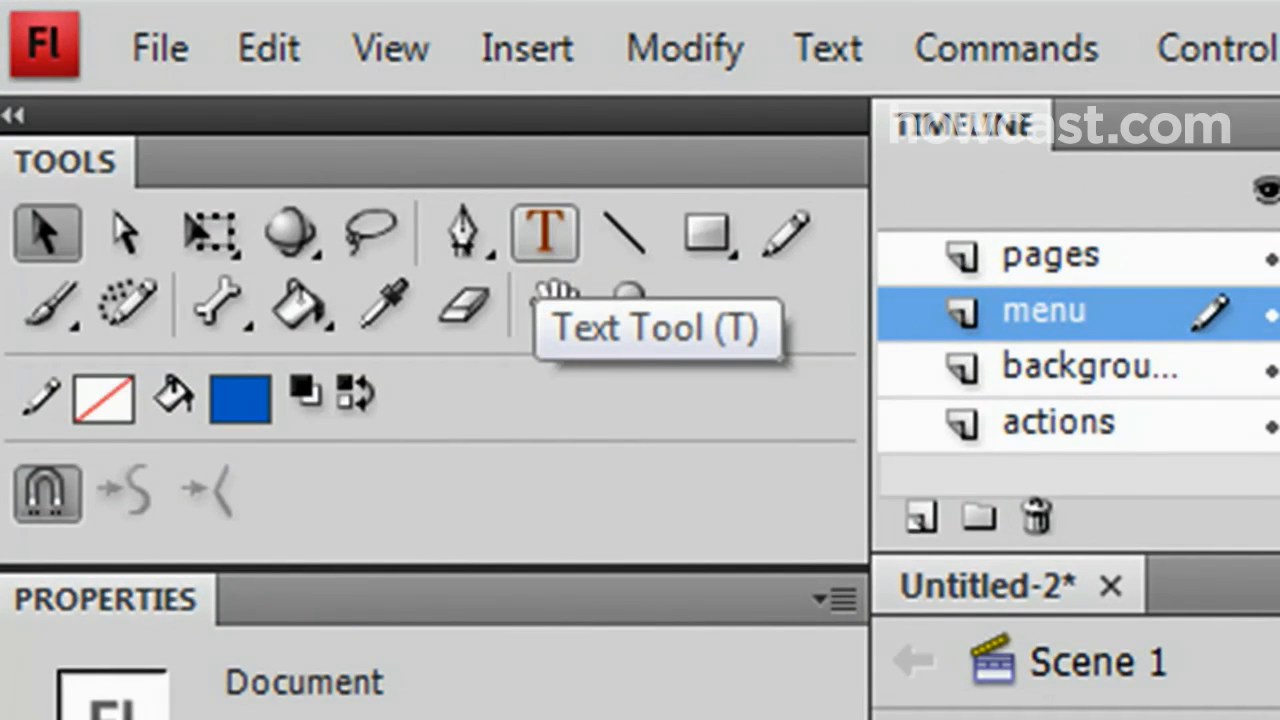
- Add a large white title text on the stage with the Text Tool
{"action": "left_click", "coordinate": [544, 232]}
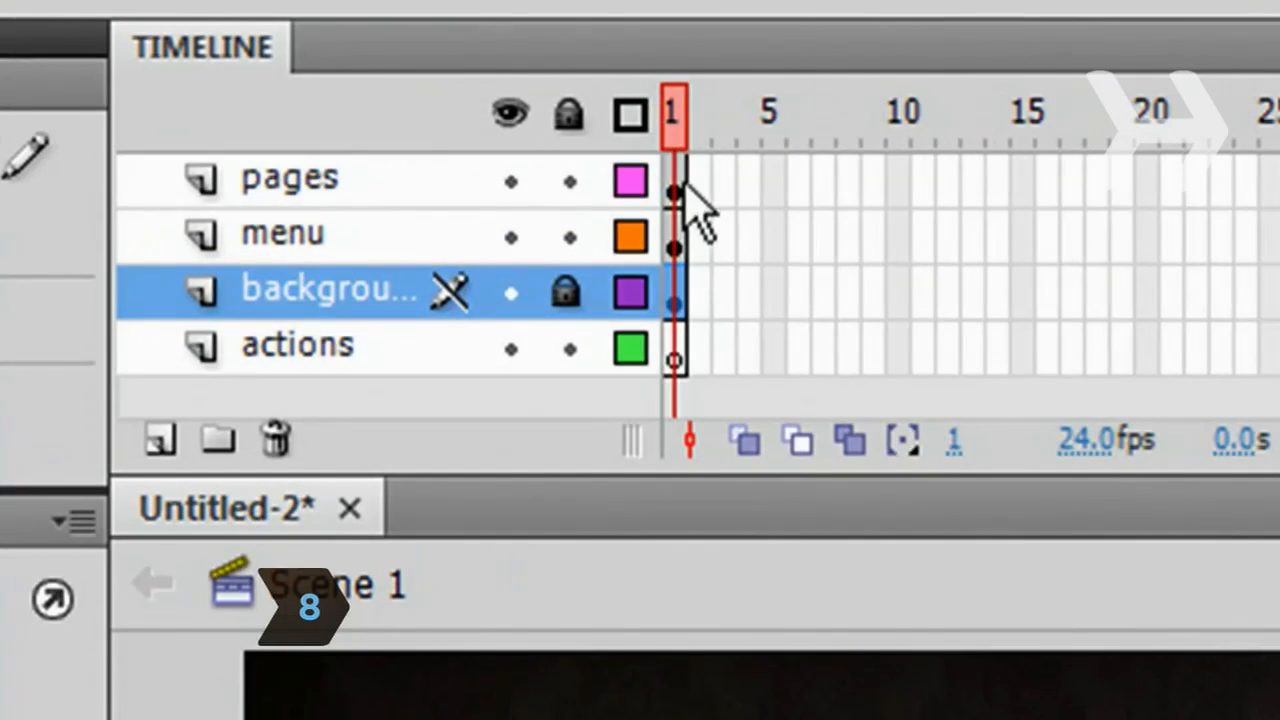
- Copy frame 1 across the layers and paste it into frame 2 on the pages layer
{"action": "left_click", "coordinate": [284, 232]}
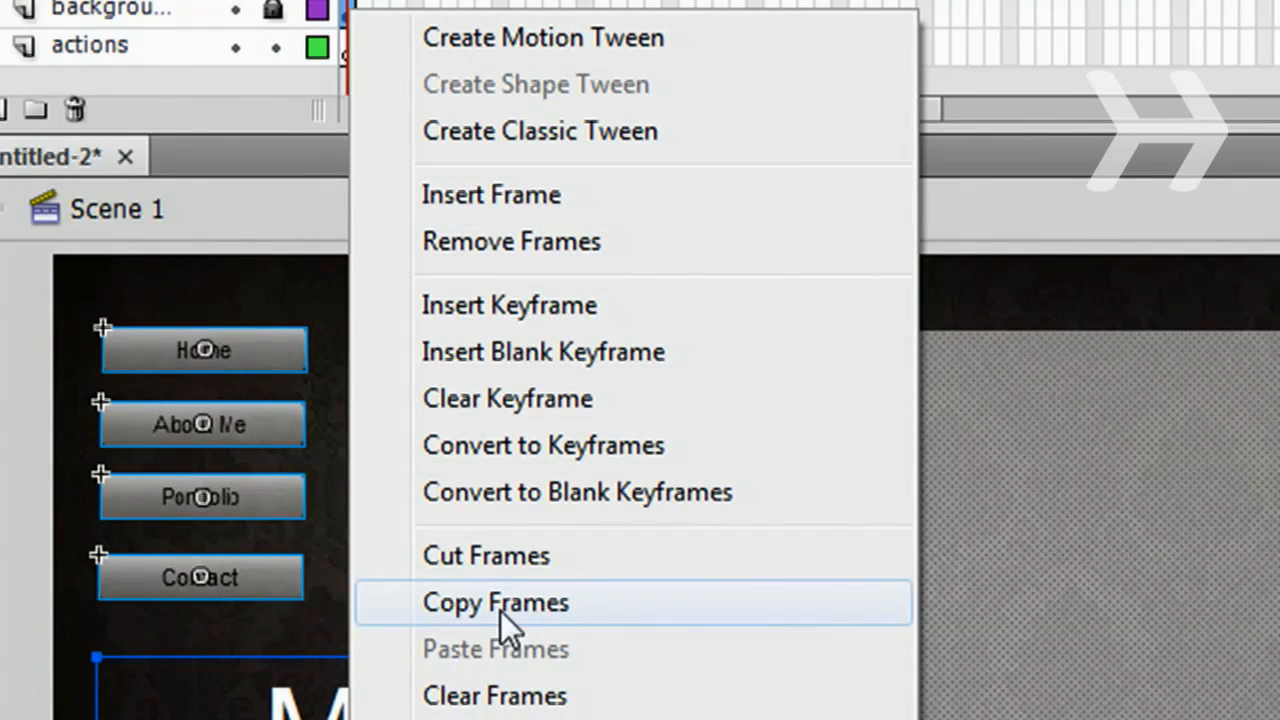
{"action": "left_click", "coordinate": [496, 602]}
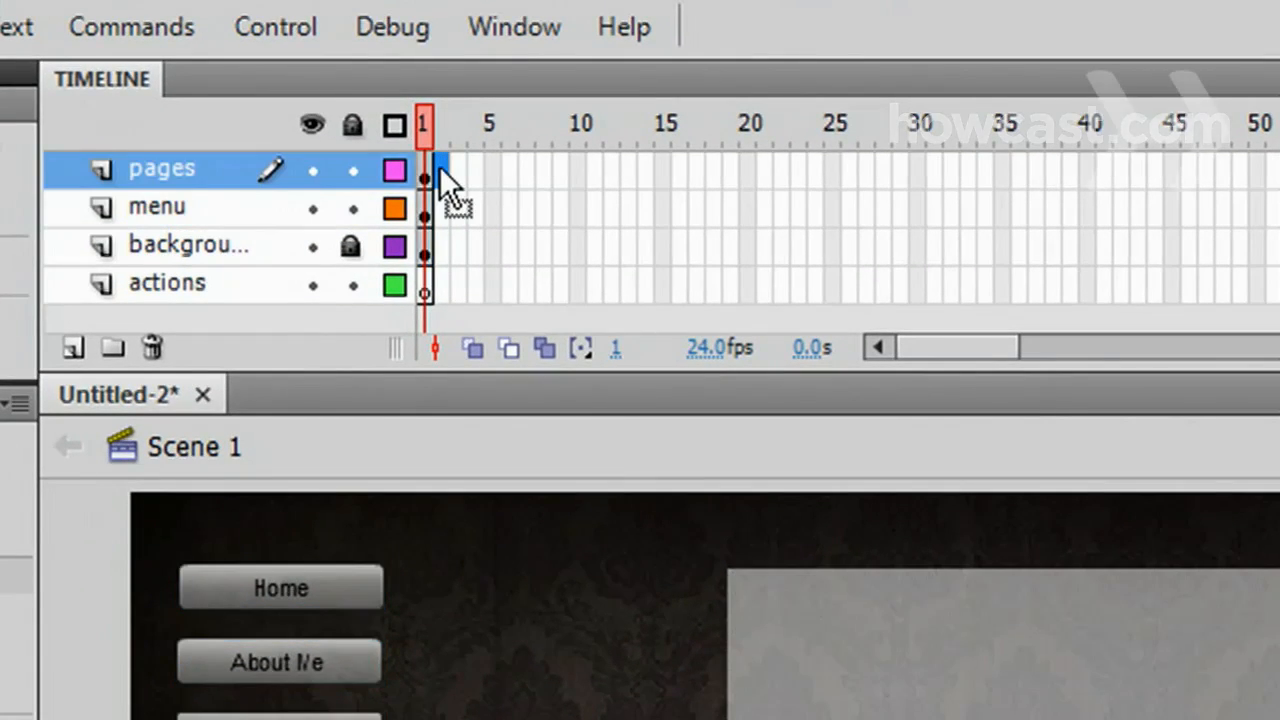
{"action": "left_click", "coordinate": [190, 244]}
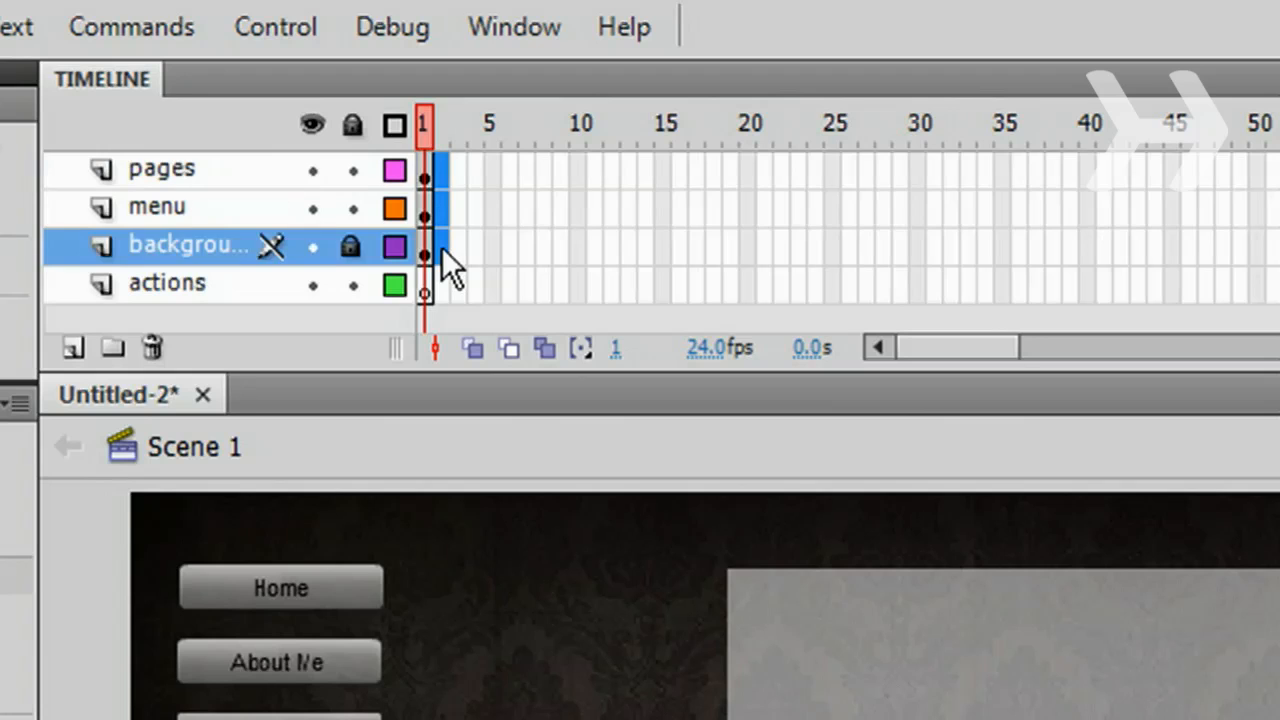
{"action": "right_click", "coordinate": [424, 258]}
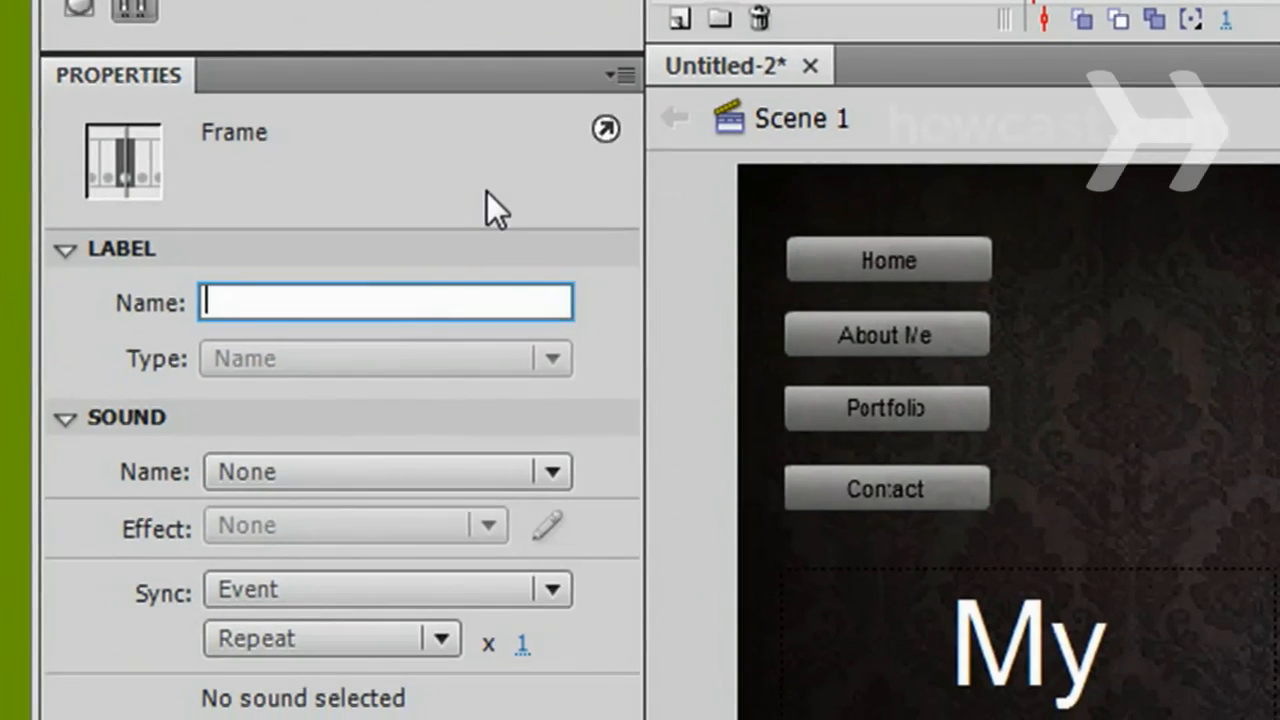
- Label the first page frame page1 in the Properties Label Name field
{"action": "type", "text": "page1"}
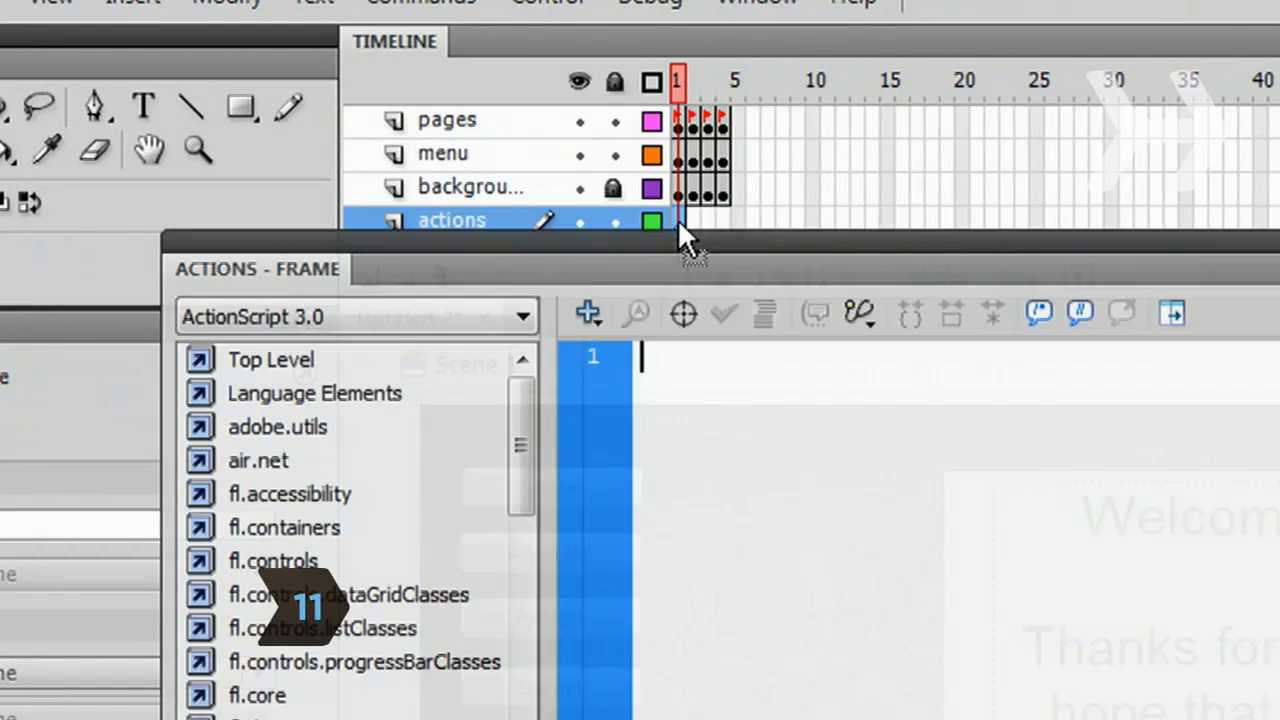
- Script the actions frame with stop();, button_clicked functions, and button1.addEventListener(MouseEvent.CLICK, button1_clicked)
{"action": "key", "text": "f9"}
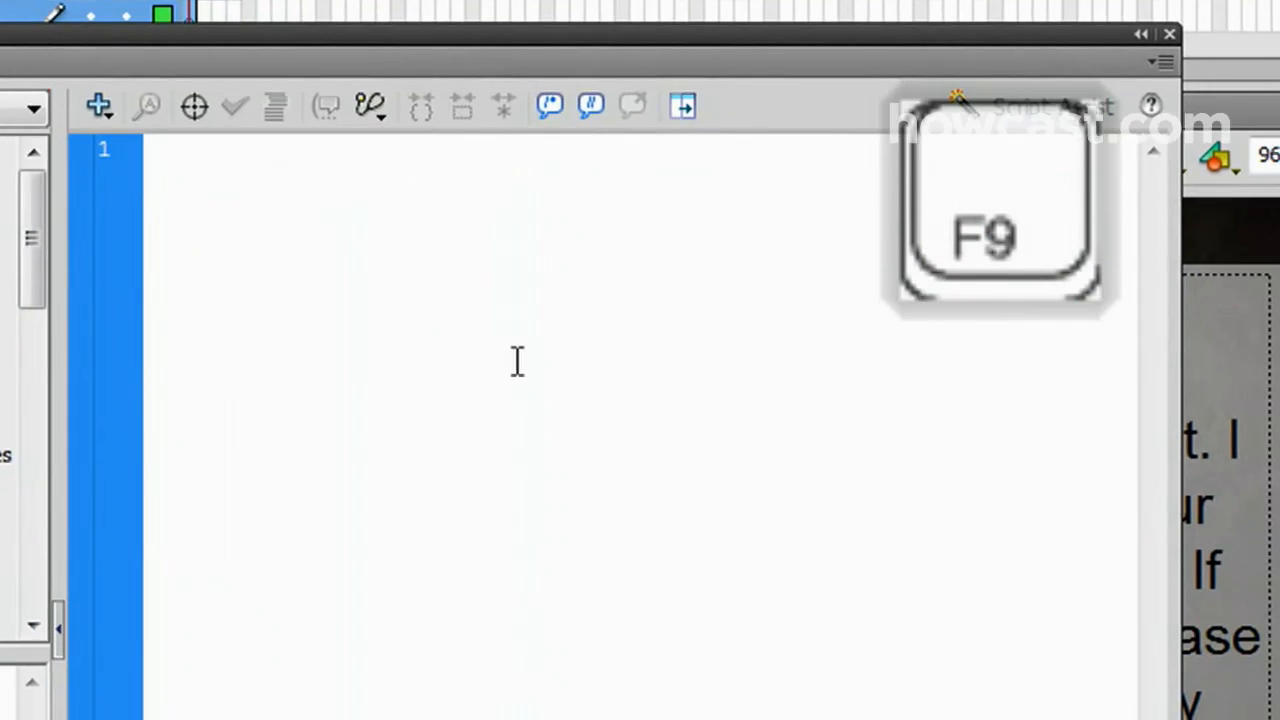
{"action": "type", "text": "stop();"}
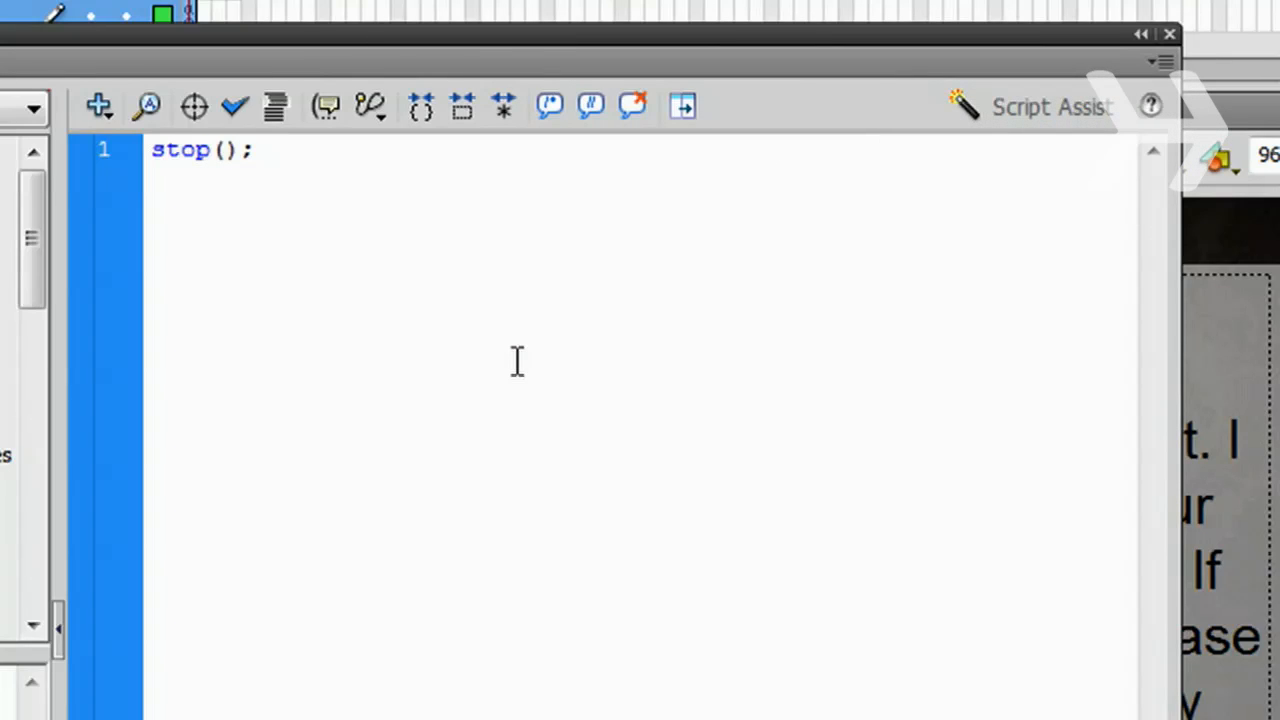
{"action": "type", "text": "function button1_clicked(e:MouseEvent):void{"}
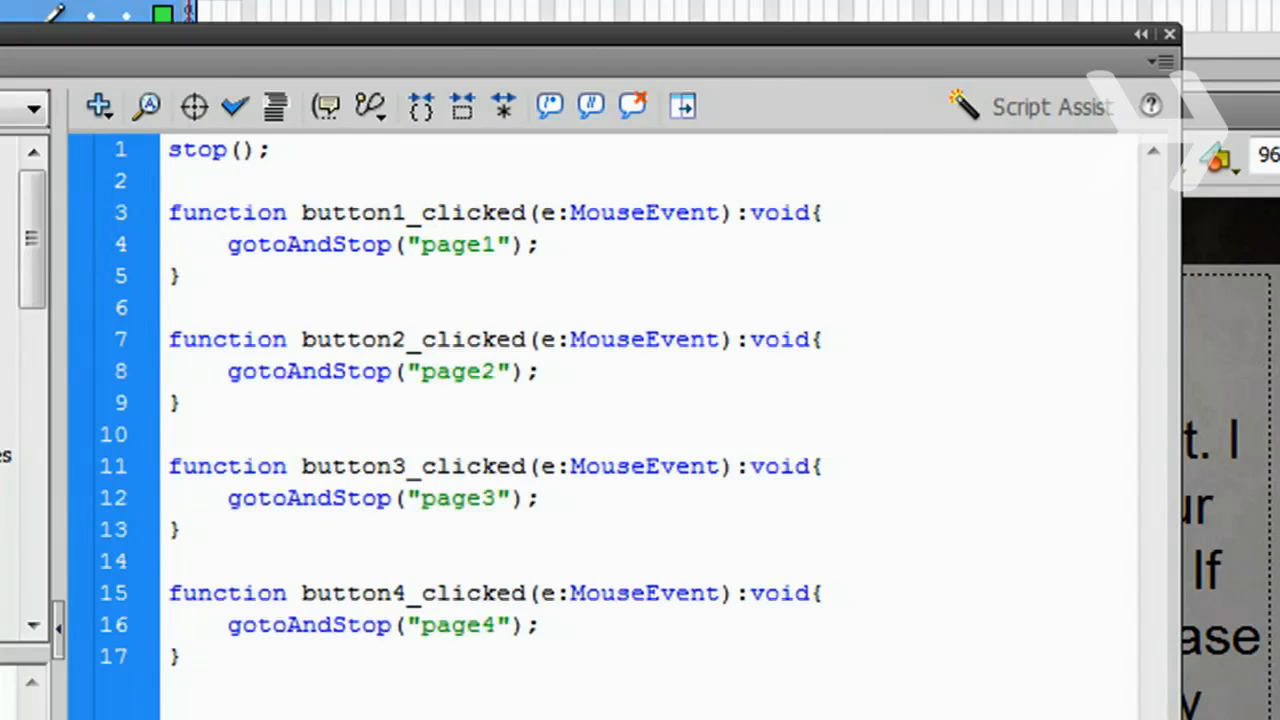
{"action": "type", "text": "button1.addEventListener(MouseEvent.CLICK"}
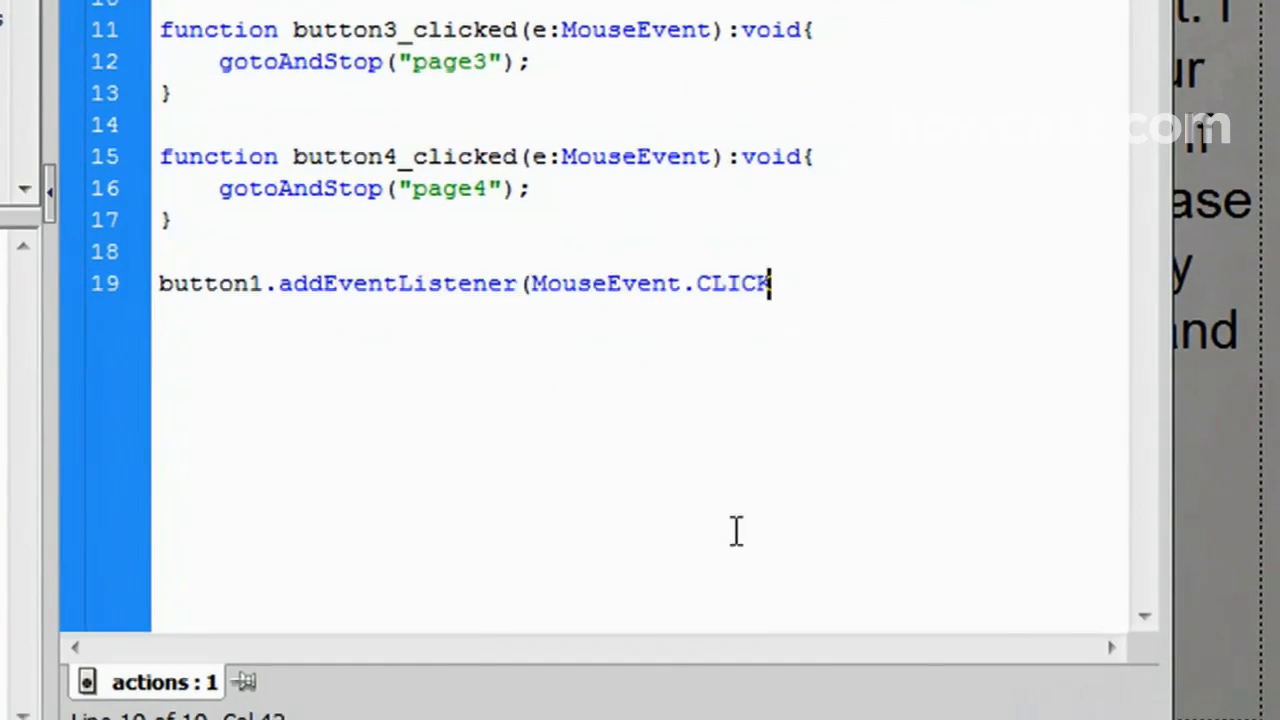
{"action": "type", "text": ", button1_clicked);"}
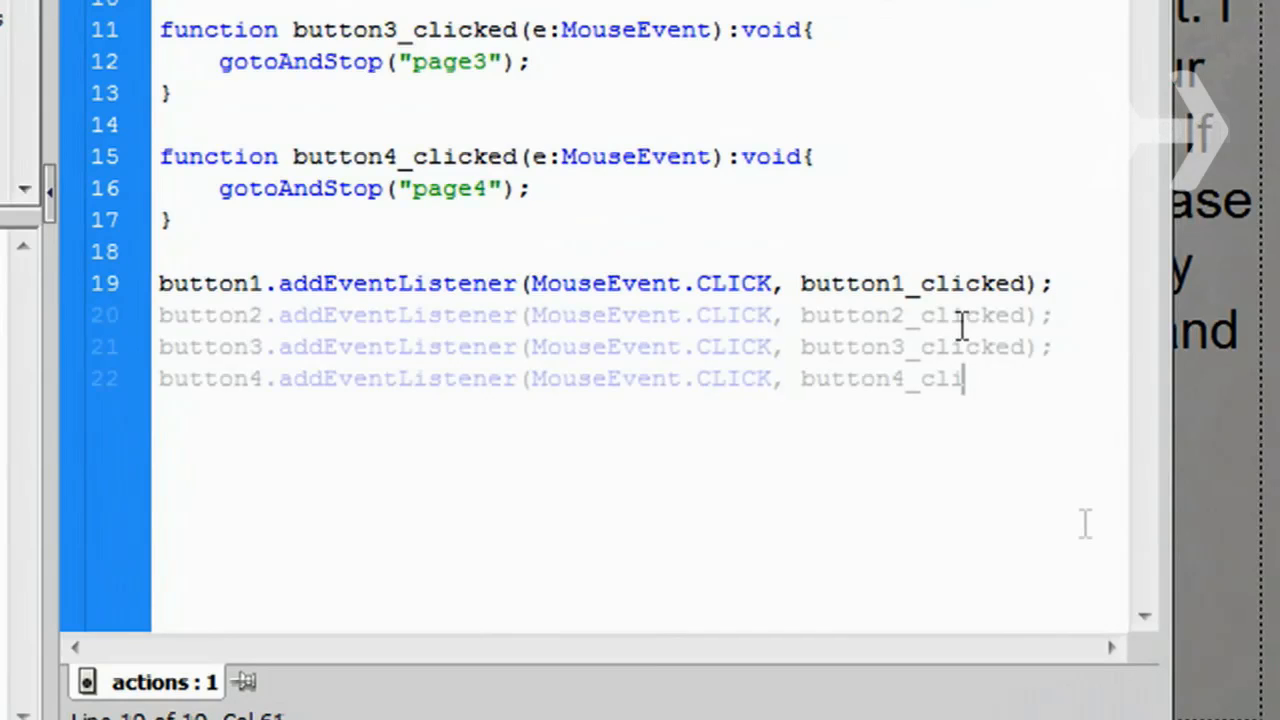
{"action": "type", "text": "cked);"}
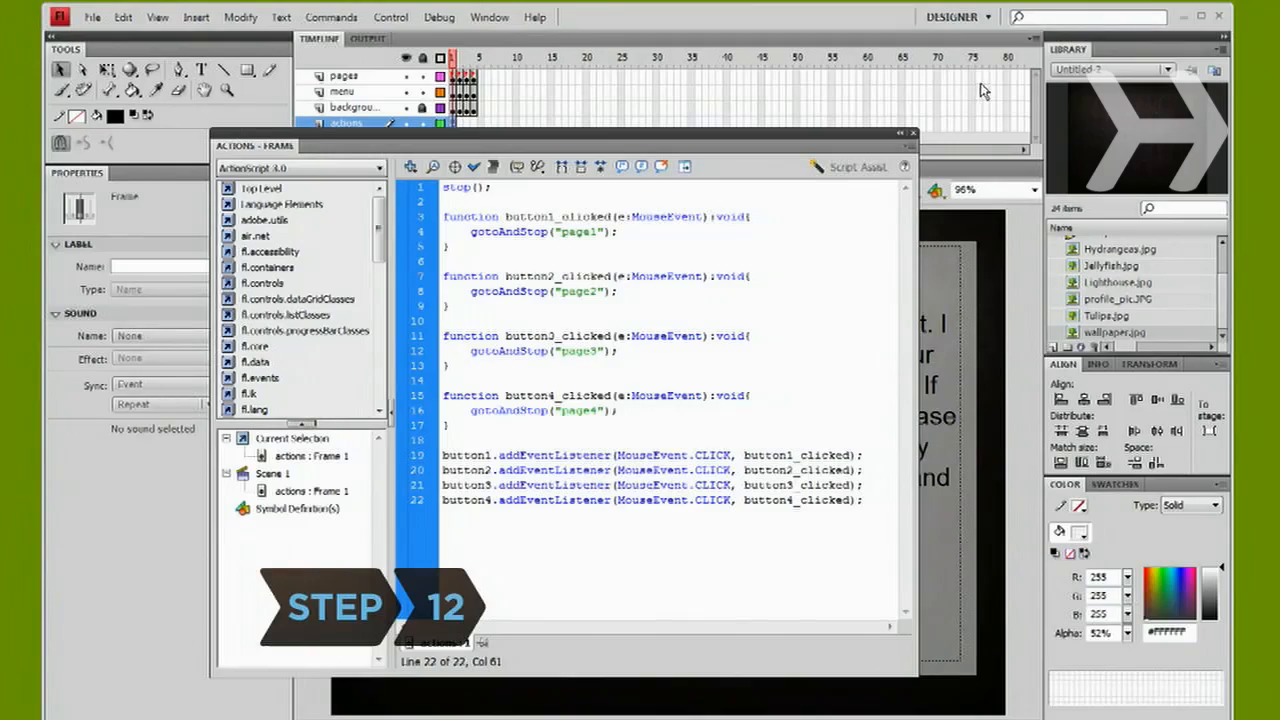
- In Publish Settings output Flash and HTML with the SWF named mysite, and publish
{"action": "left_click", "coordinate": [92, 16]}
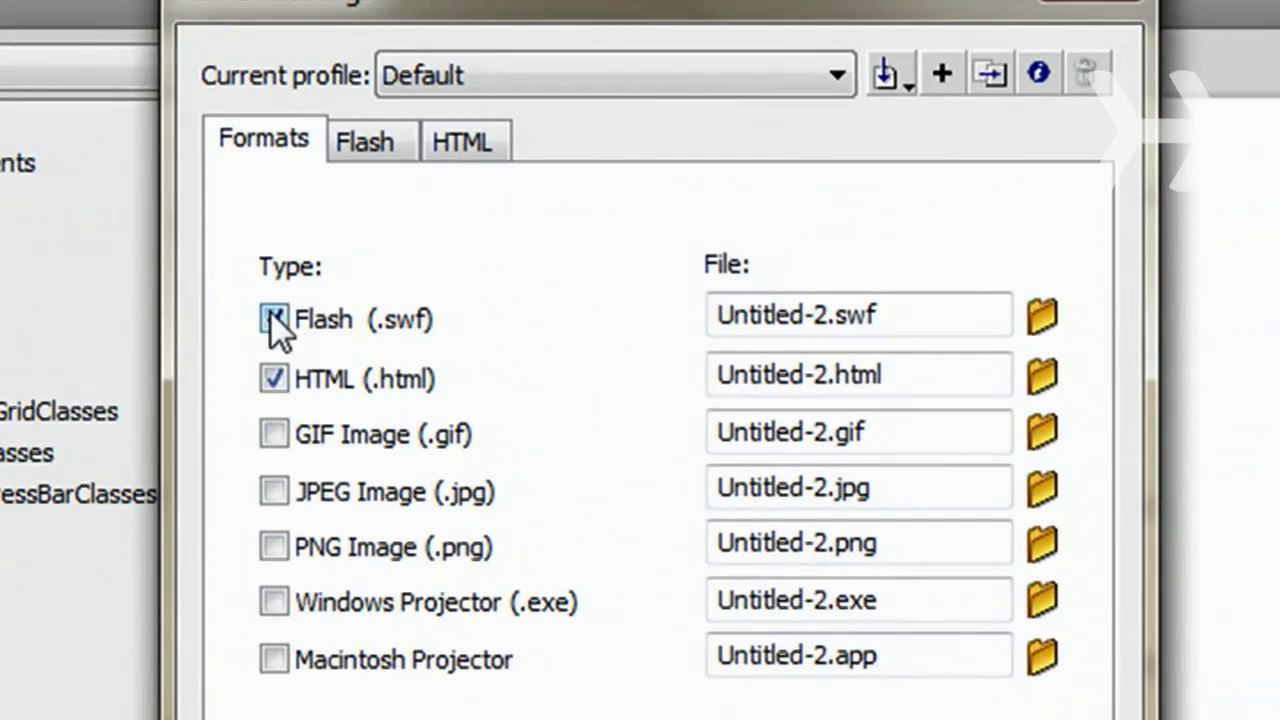
{"action": "left_click", "coordinate": [274, 320]}
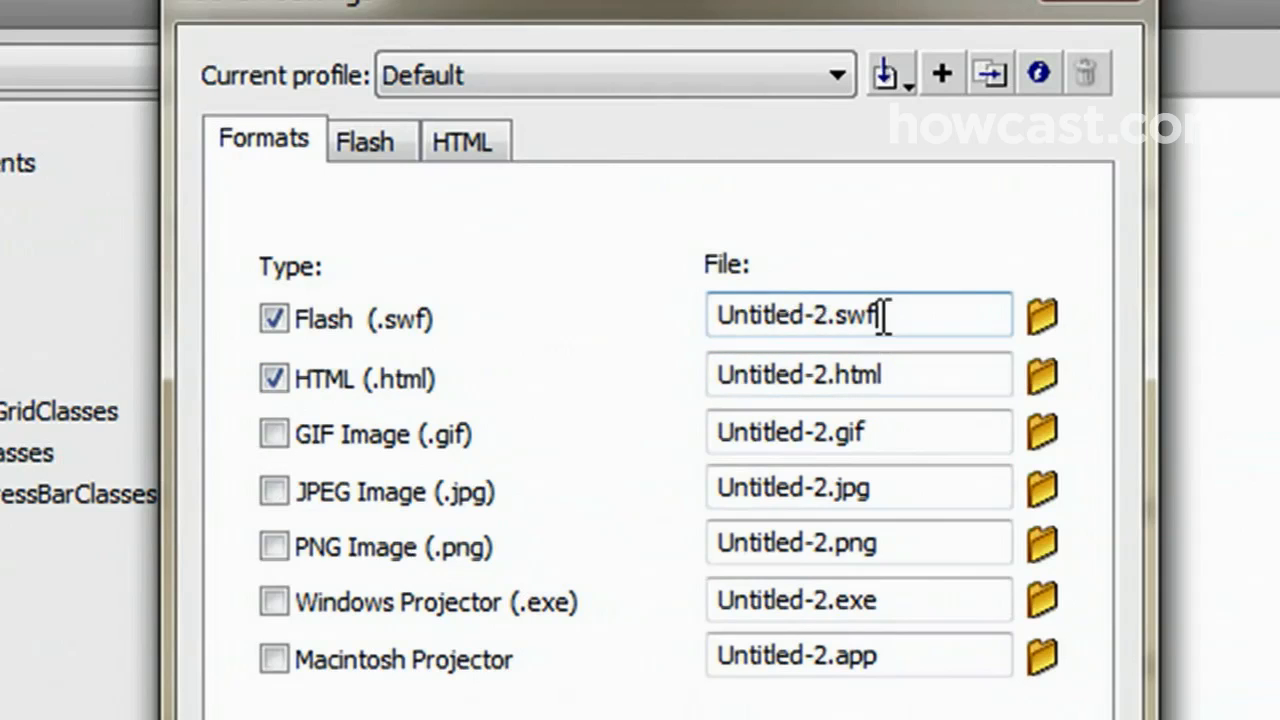
{"action": "type", "text": "mysite"}
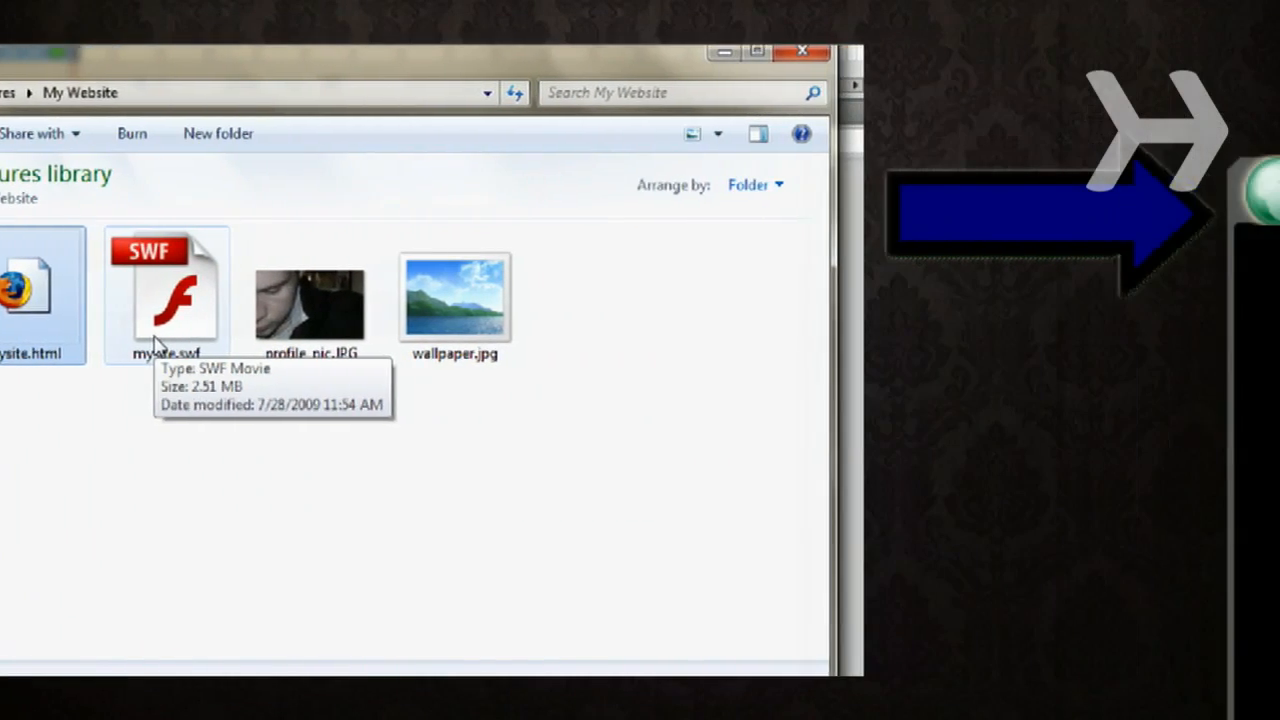
- Launch the published HTML file from the My Website folder in the browser
{"action": "double_click", "coordinate": [168, 290]}
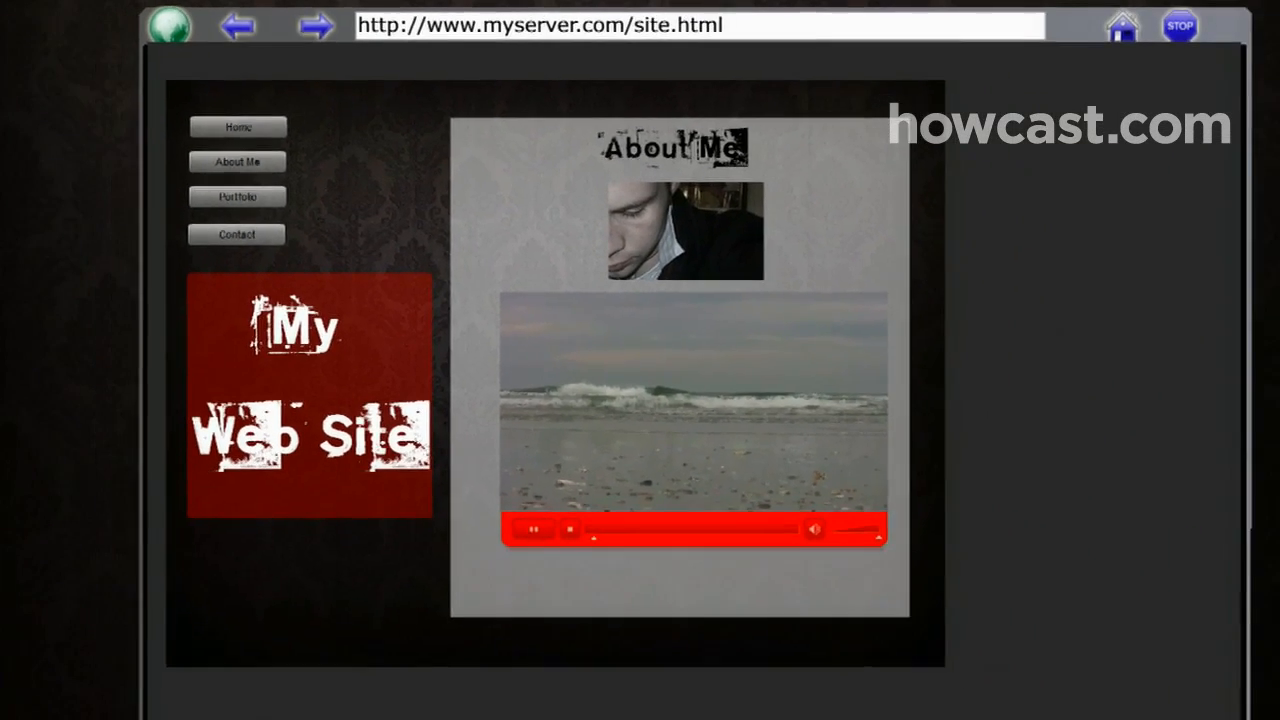